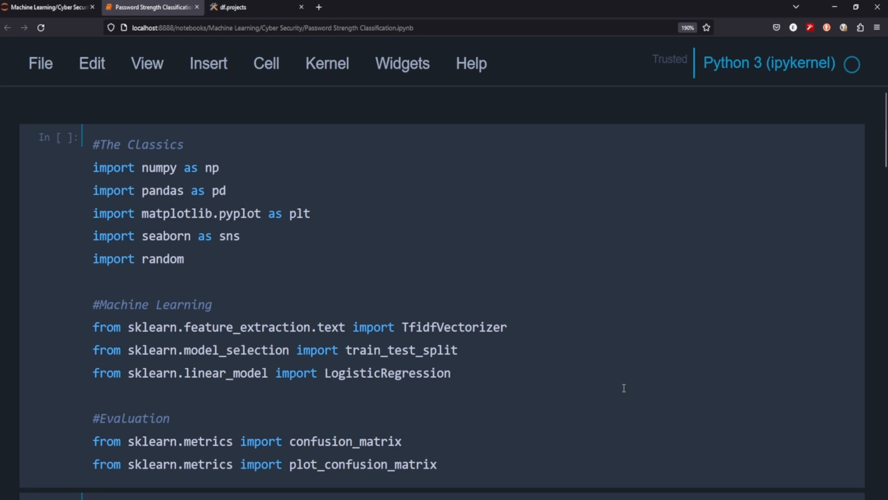
{"action": "mouse_move", "coordinate": [592, 382]}
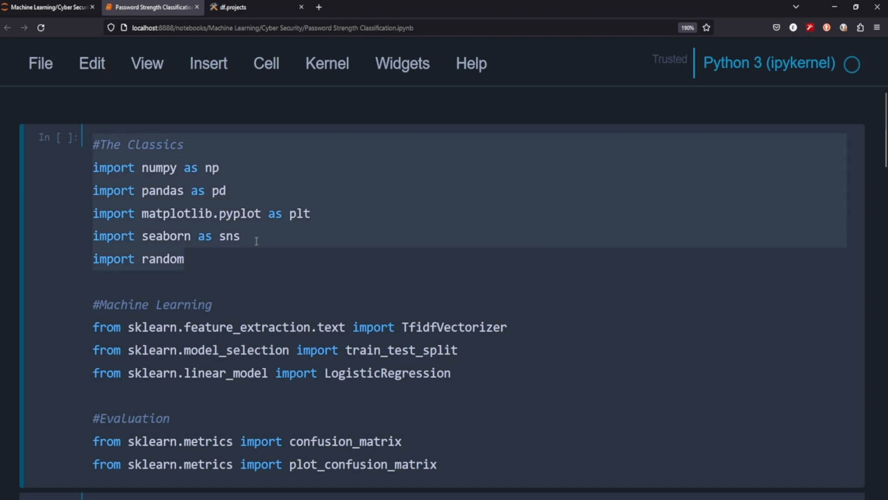
Run the import and getTokens tokenizer cells, scrolling down to the data.csv loading cell
{"action": "scroll", "scroll_direction": "down", "scroll_amount": 3}
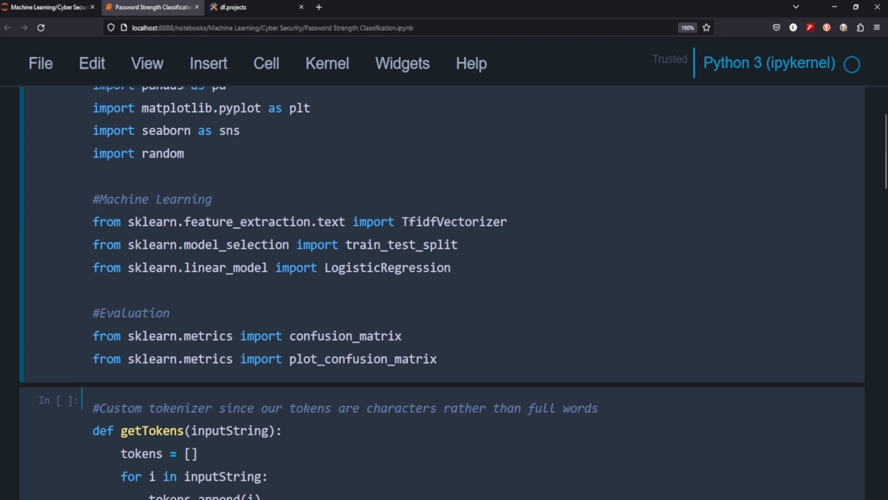
{"action": "left_click", "coordinate": [159, 221]}
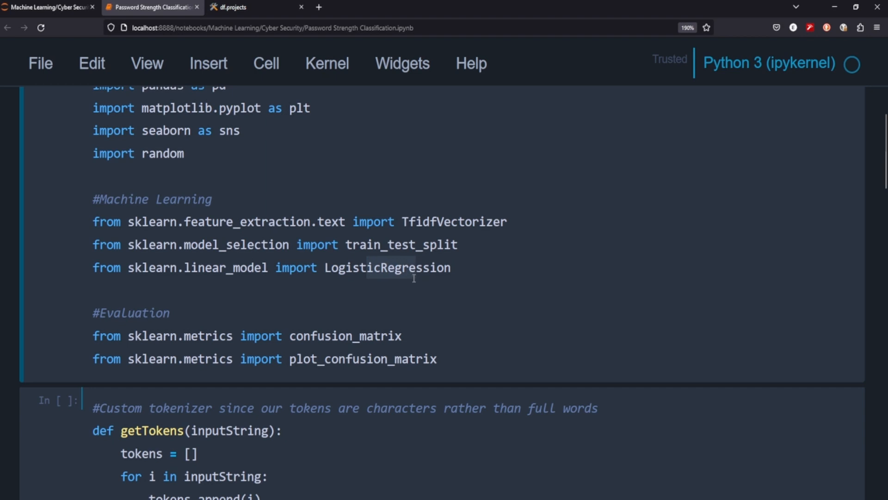
{"action": "mouse_move", "coordinate": [412, 301]}
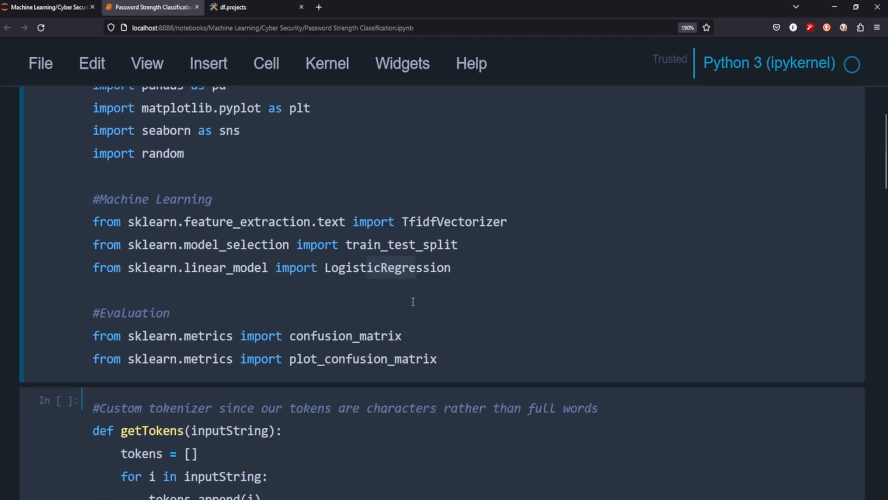
{"action": "scroll", "scroll_direction": "up", "scroll_amount": 3}
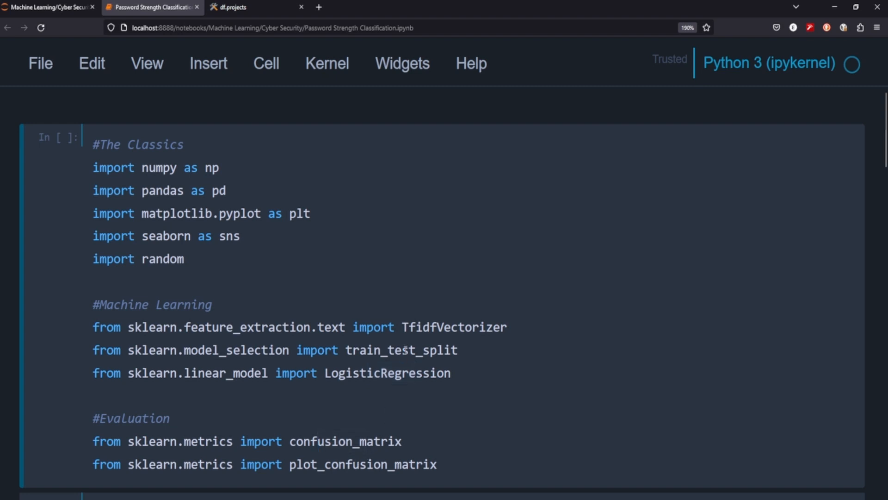
{"action": "scroll", "scroll_direction": "down", "scroll_amount": 3}
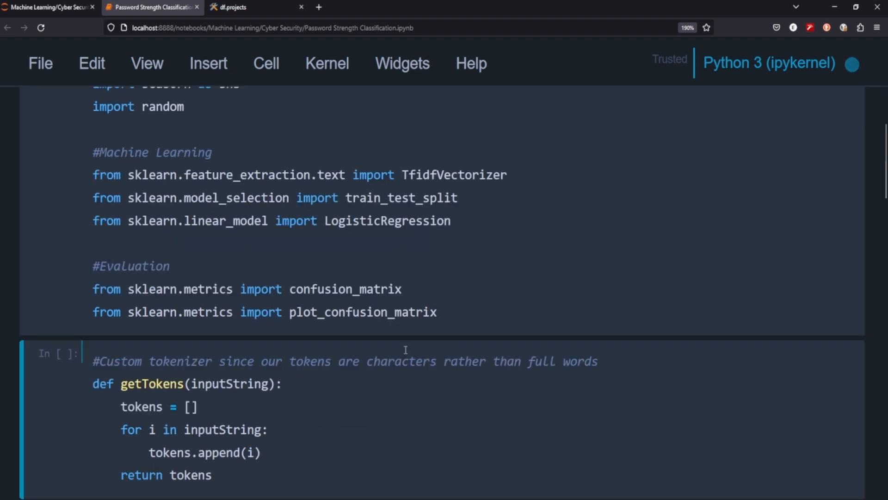
{"action": "scroll", "scroll_direction": "down", "scroll_amount": 3}
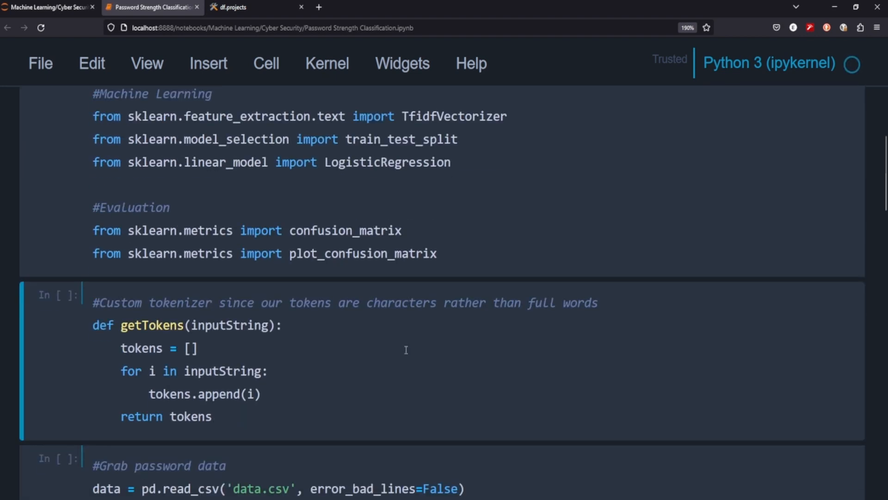
{"action": "scroll", "scroll_direction": "down", "scroll_amount": 3}
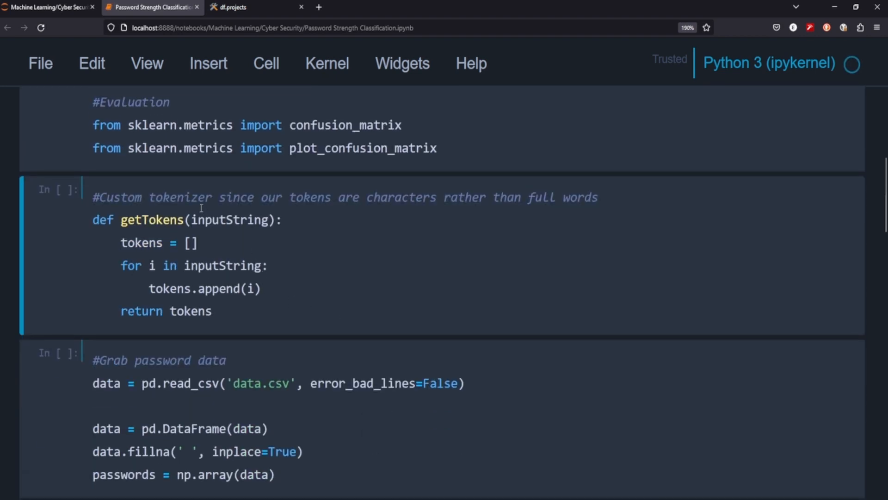
{"action": "mouse_move", "coordinate": [292, 216]}
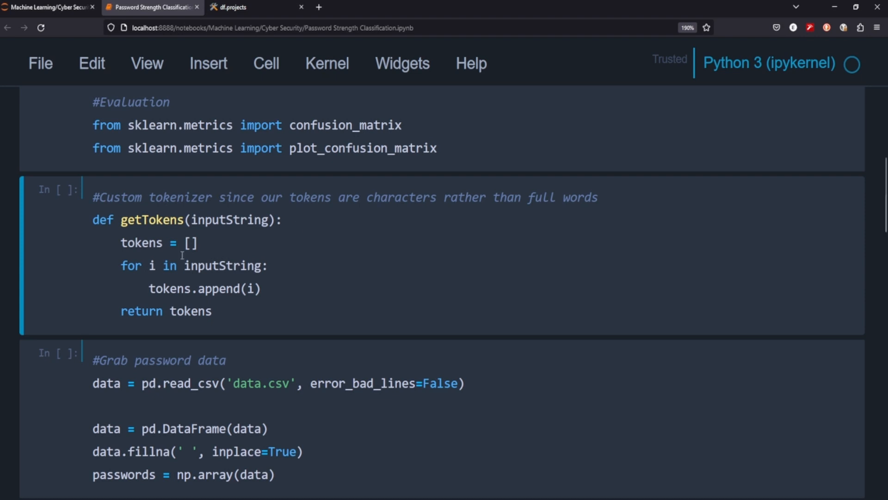
{"action": "mouse_move", "coordinate": [625, 326]}
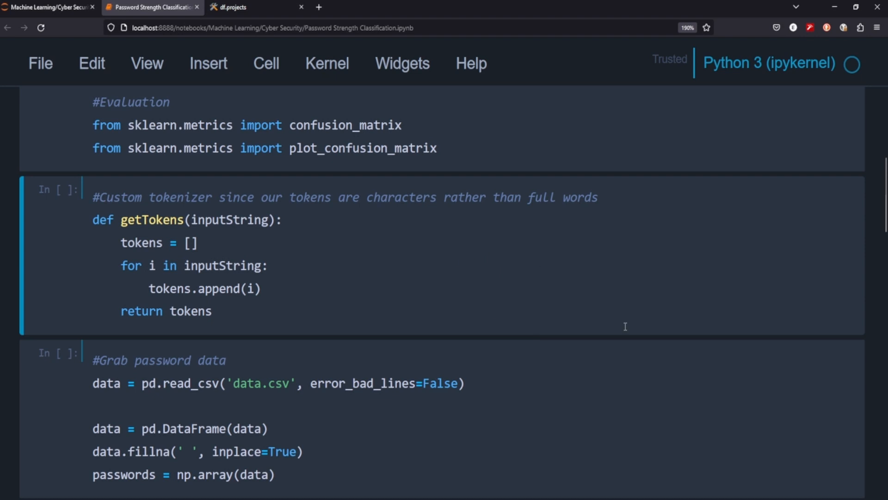
{"action": "mouse_move", "coordinate": [391, 247]}
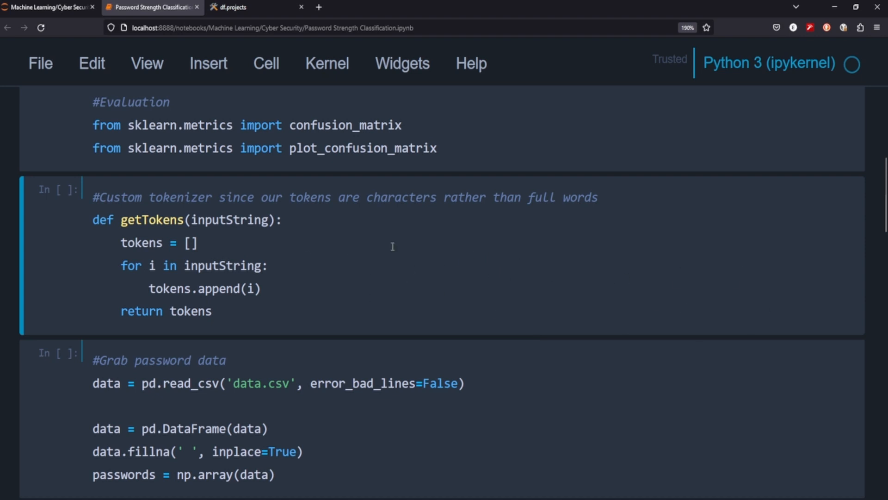
{"action": "mouse_move", "coordinate": [585, 256]}
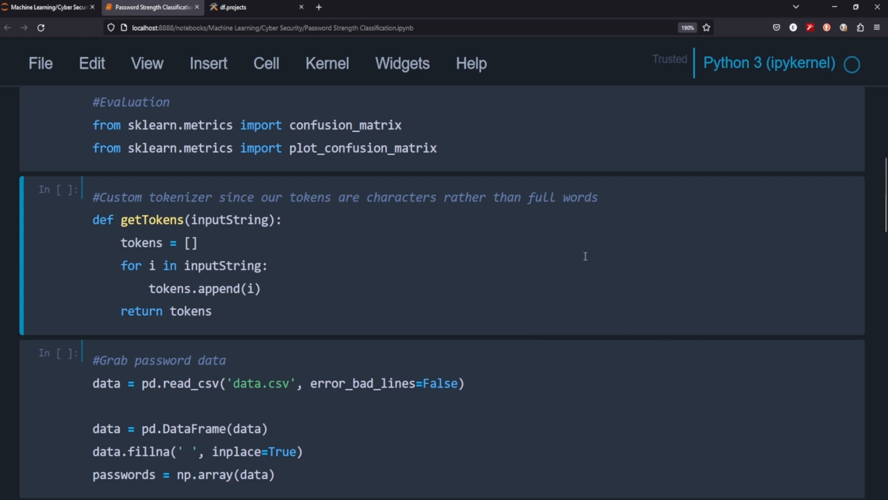
{"action": "mouse_move", "coordinate": [315, 230]}
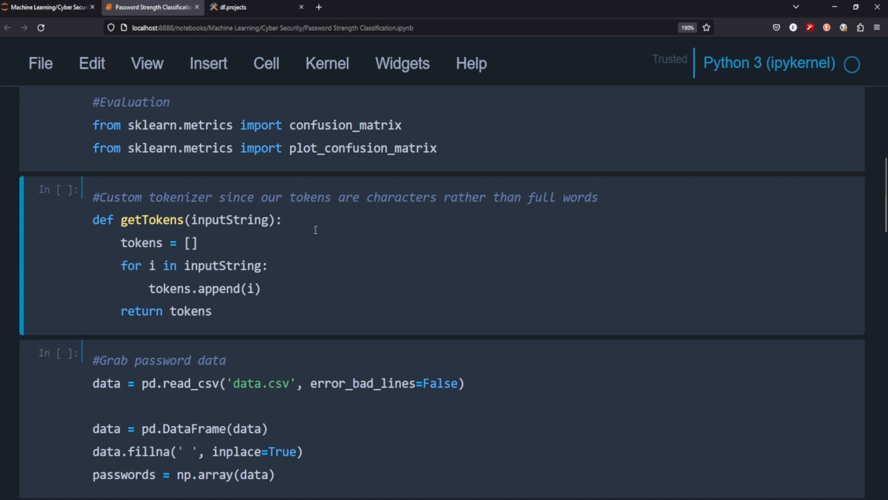
{"action": "mouse_move", "coordinate": [327, 270]}
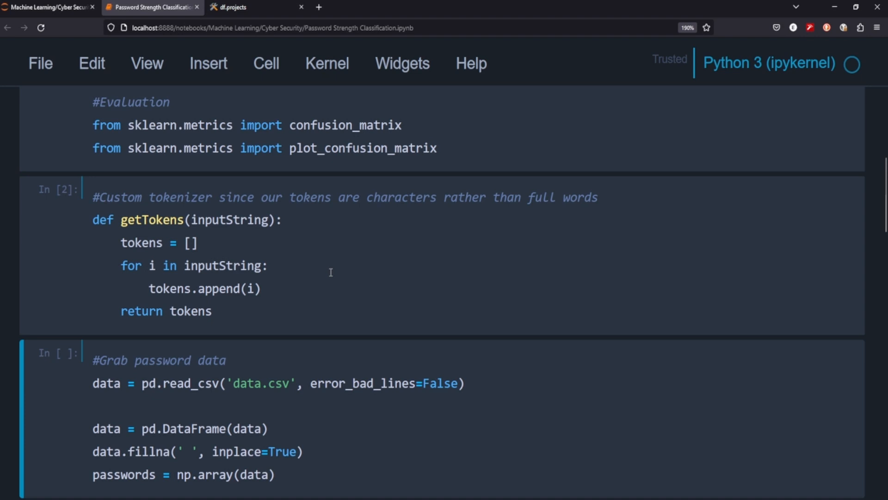
Run the data.csv loading cell, skipping malformed lines, then the shuffle cell creating y and allpasswords
{"action": "scroll", "scroll_direction": "down", "scroll_amount": 3}
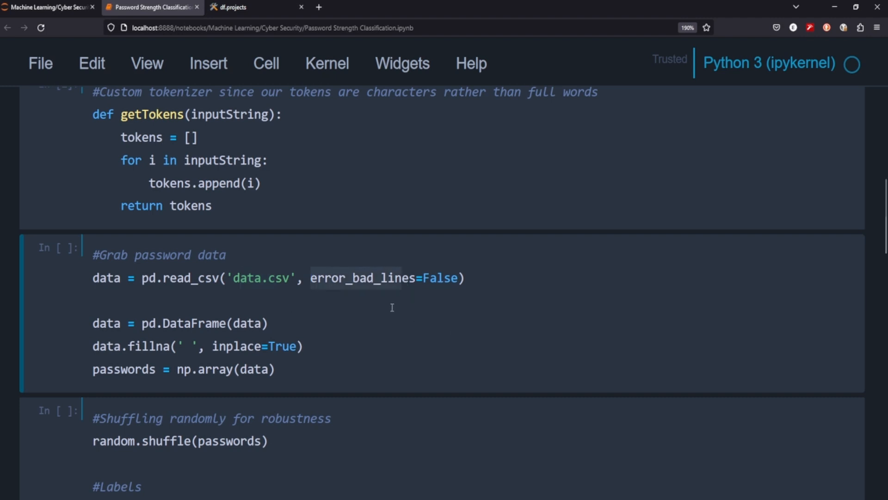
{"action": "mouse_move", "coordinate": [227, 341]}
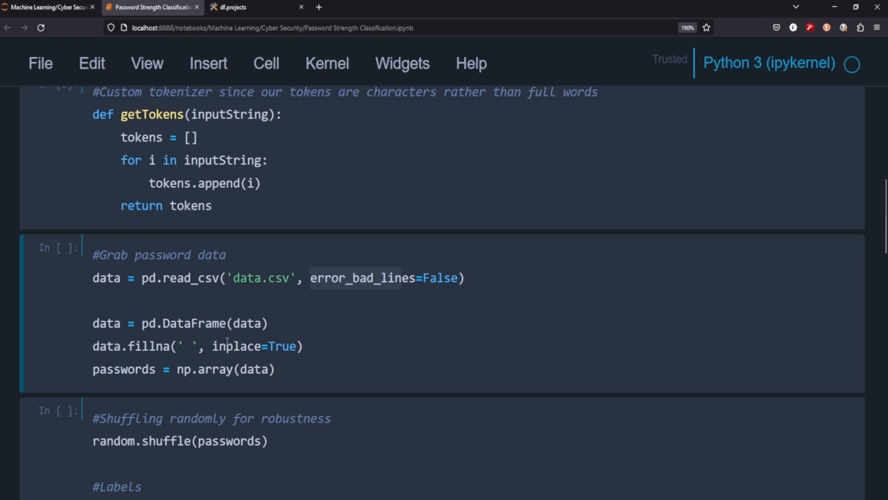
{"action": "key", "text": "Shift+Enter"}
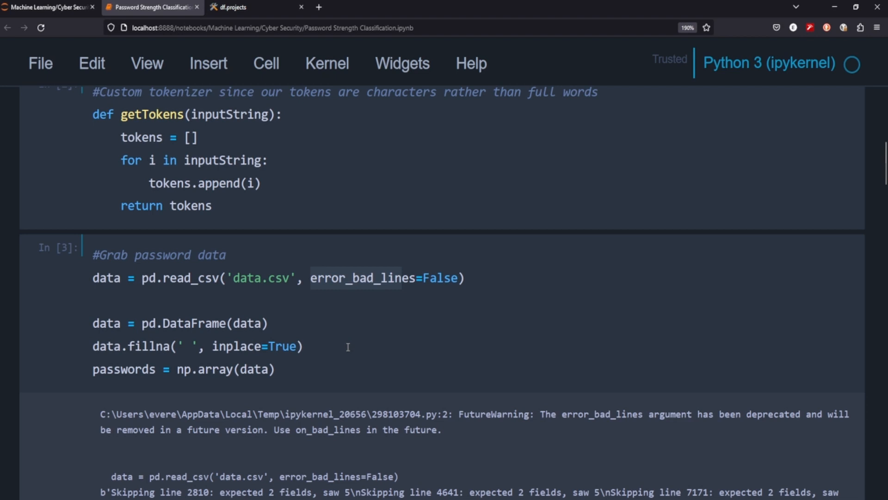
{"action": "mouse_move", "coordinate": [400, 337]}
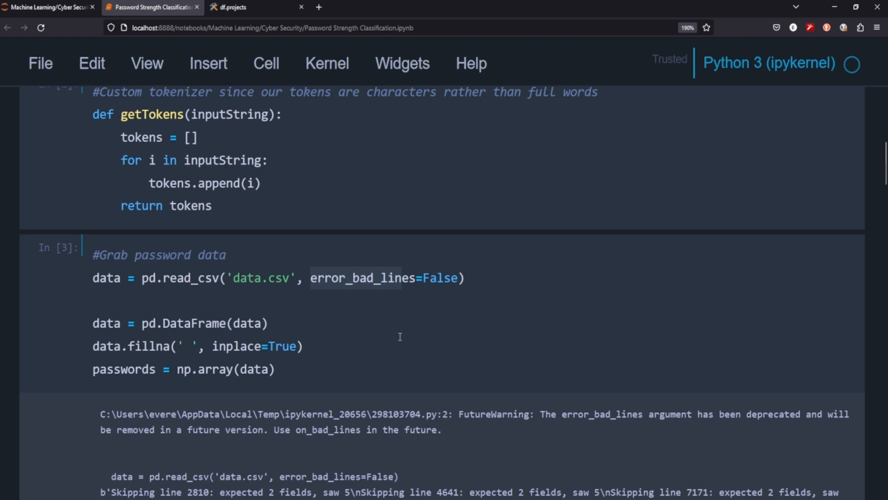
{"action": "mouse_move", "coordinate": [303, 374]}
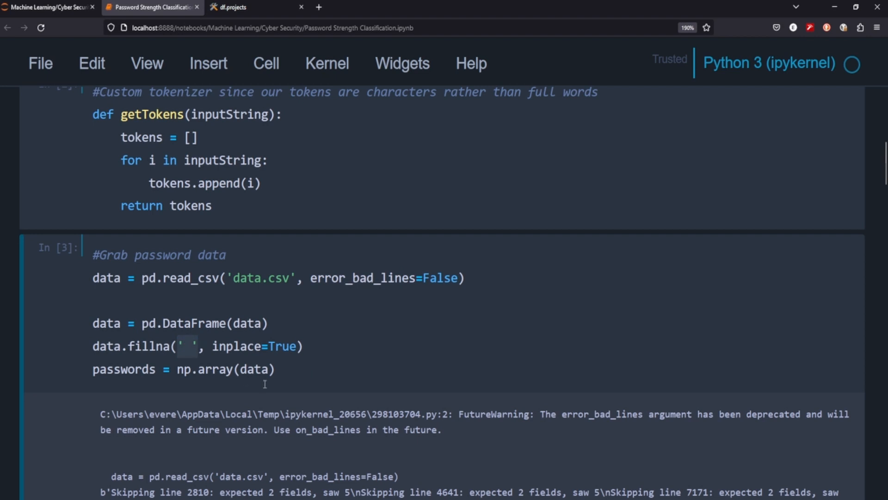
{"action": "scroll", "scroll_direction": "down", "scroll_amount": 3}
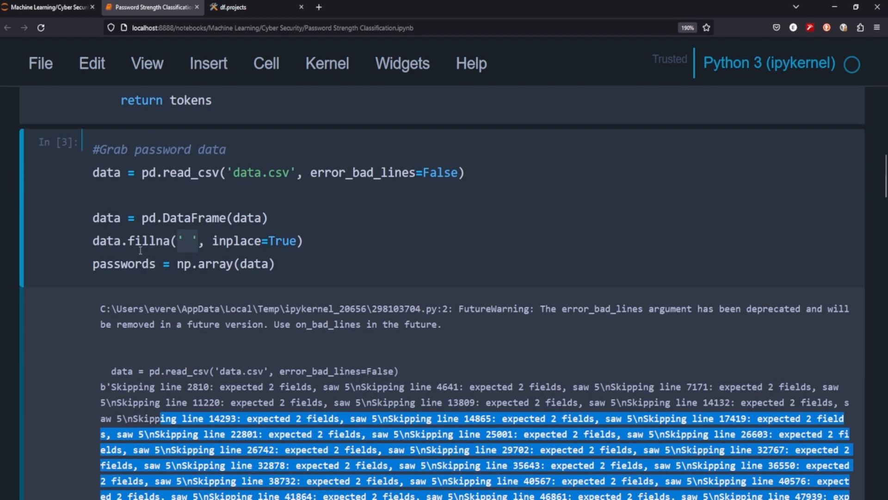
{"action": "mouse_move", "coordinate": [273, 224]}
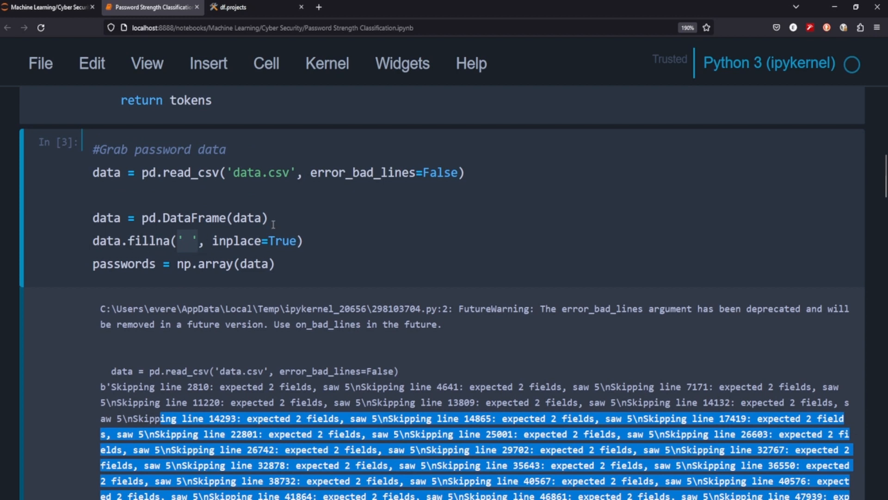
{"action": "mouse_move", "coordinate": [414, 329]}
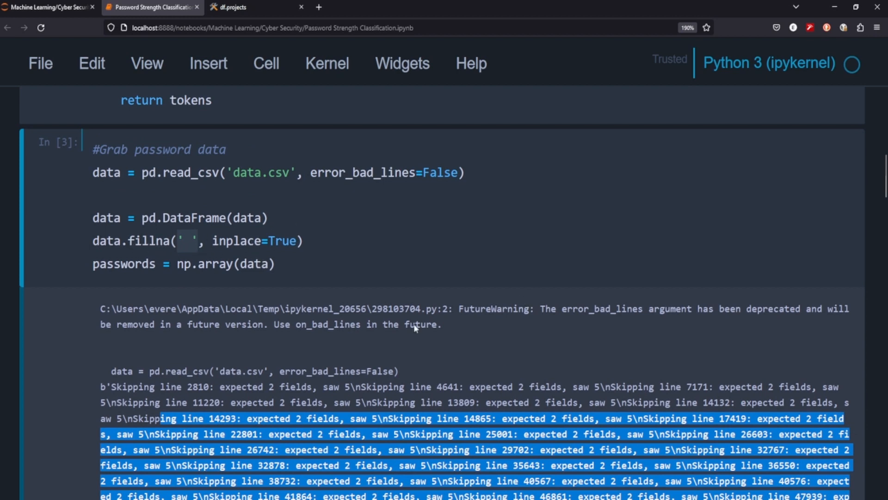
{"action": "scroll", "scroll_direction": "down", "scroll_amount": 3}
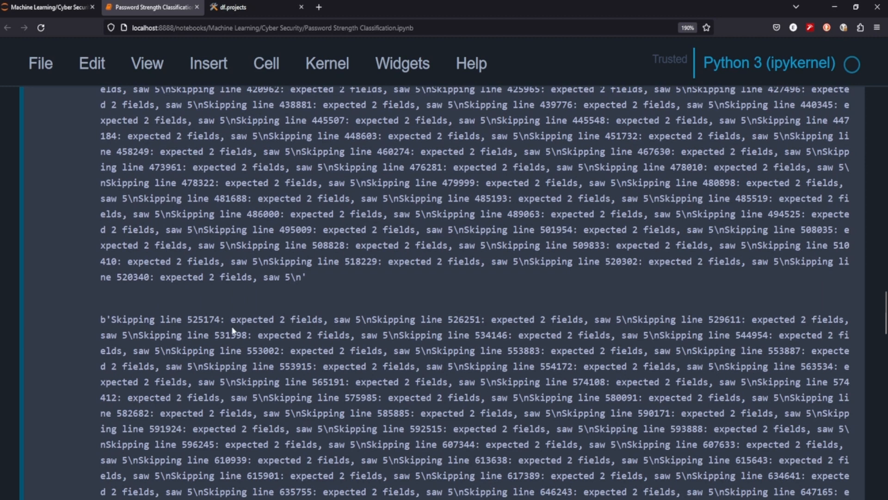
{"action": "scroll", "scroll_direction": "down", "scroll_amount": 3}
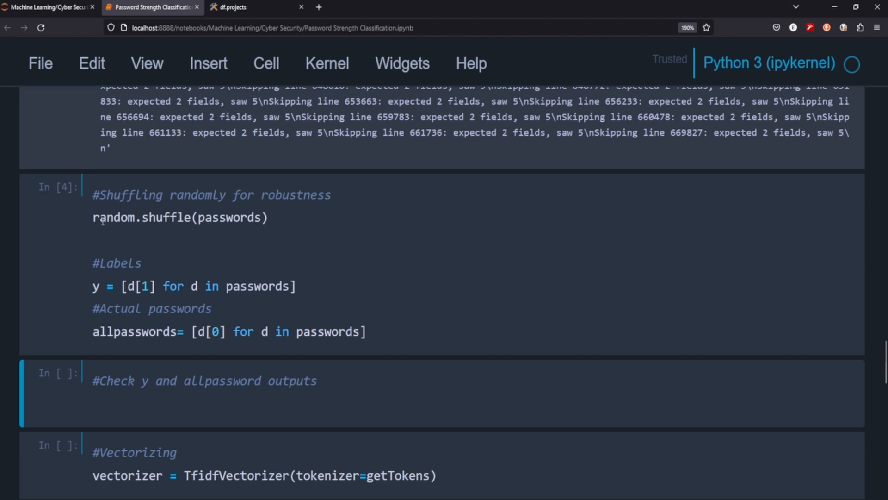
Change the check cell's variable to y and run it to display the label values
{"action": "key", "text": "ctrl+s"}
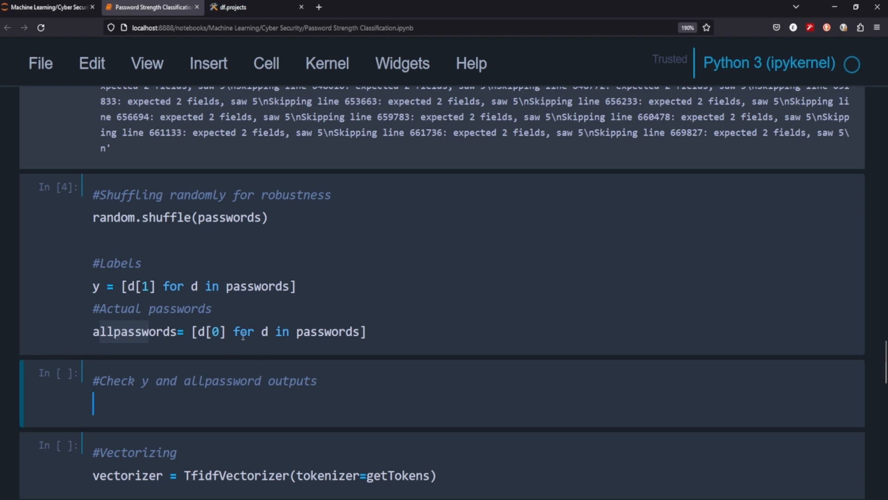
{"action": "type", "text": "y"}
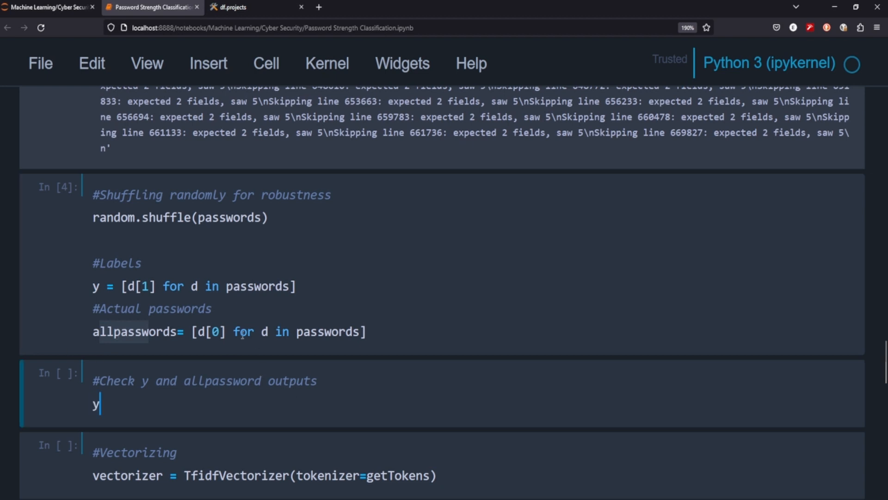
{"action": "type", "text": "passw"}
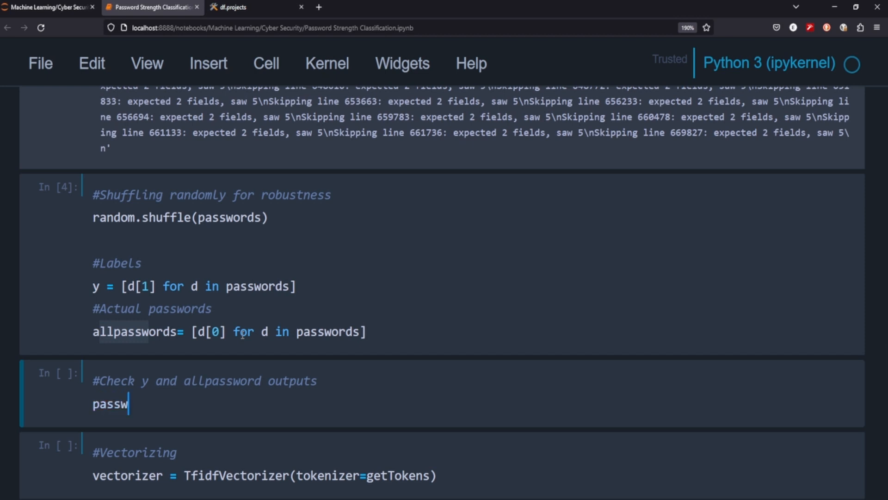
{"action": "key", "text": "shift+Return"}
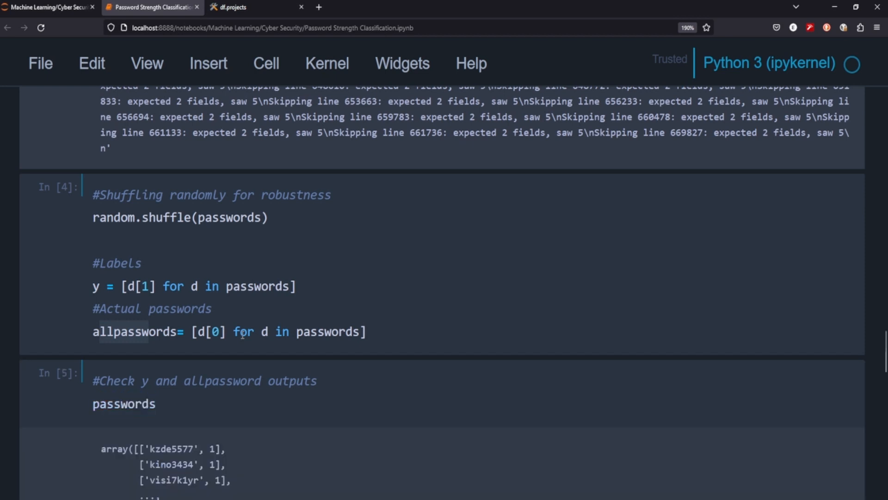
{"action": "scroll", "scroll_direction": "down", "scroll_amount": 3}
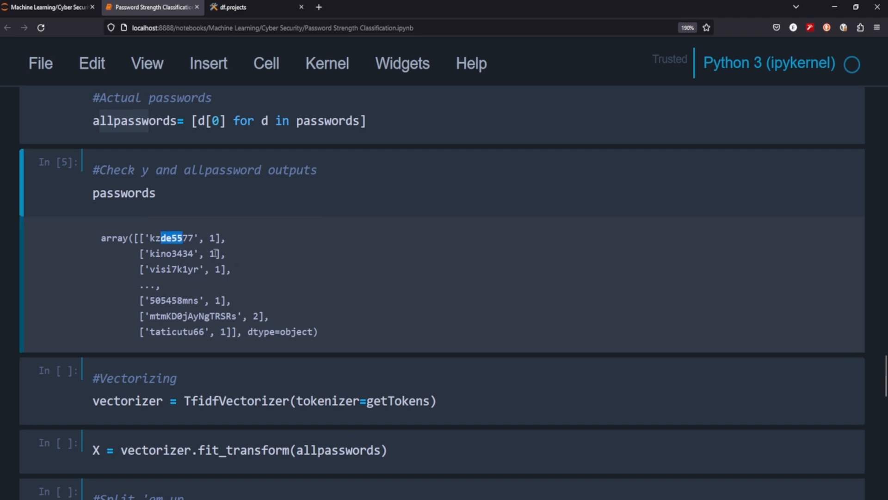
{"action": "left_click", "coordinate": [213, 237]}
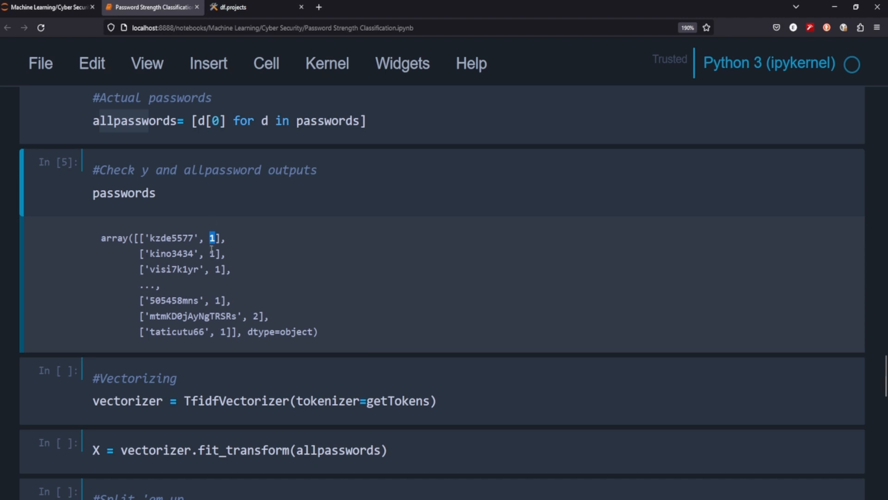
{"action": "mouse_move", "coordinate": [225, 283]}
{"action": "type", "text": "y"}
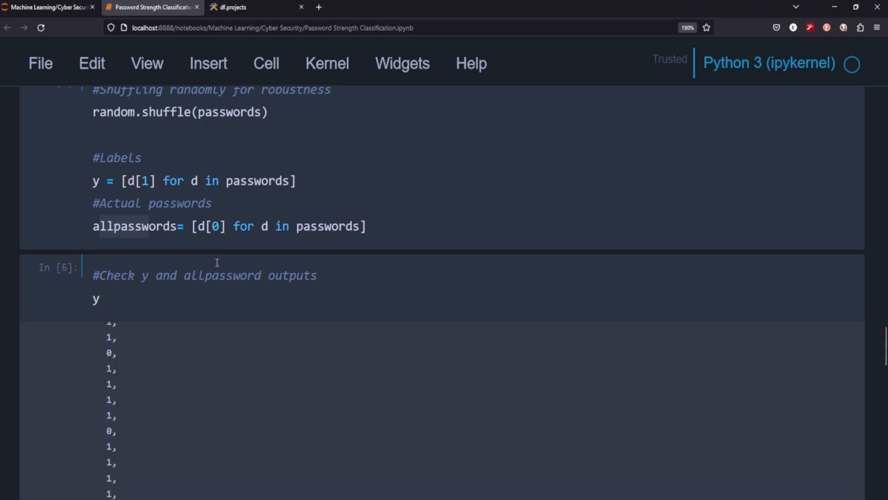
Change the check cell's variable to allpasswords and run it to list the password strings
{"action": "scroll", "scroll_direction": "down", "scroll_amount": 3}
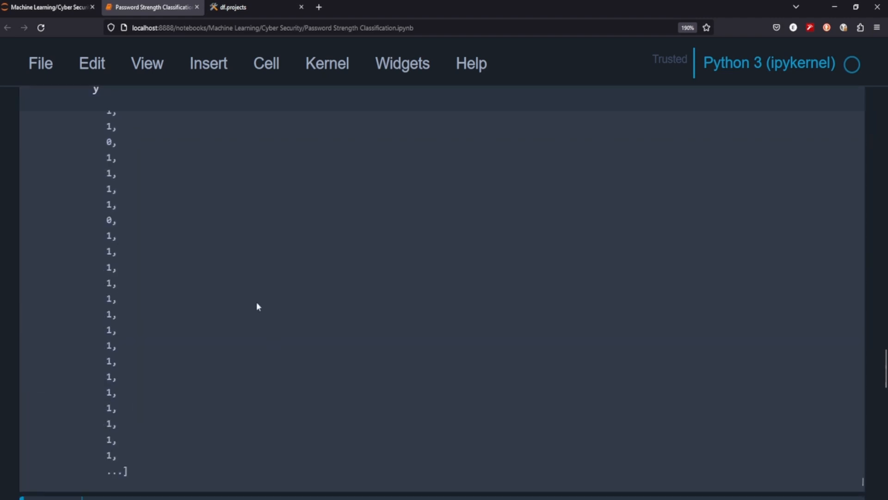
{"action": "scroll", "scroll_direction": "up", "scroll_amount": 3}
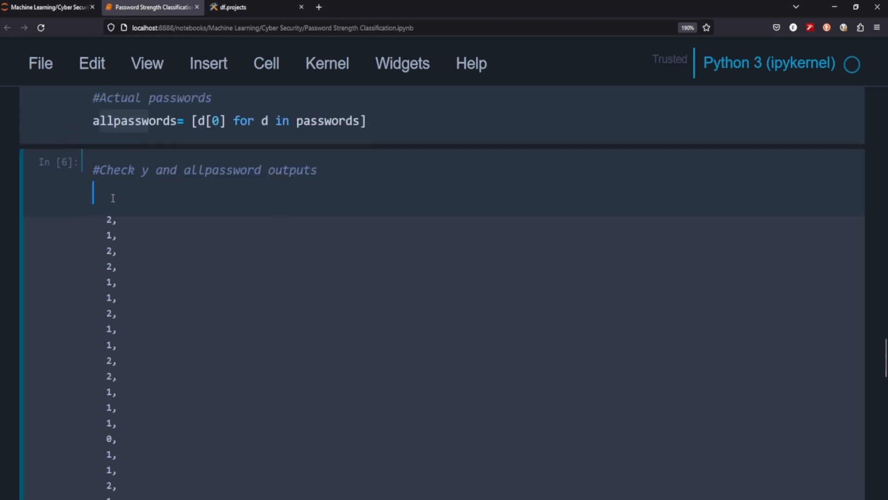
{"action": "type", "text": "allpass"}
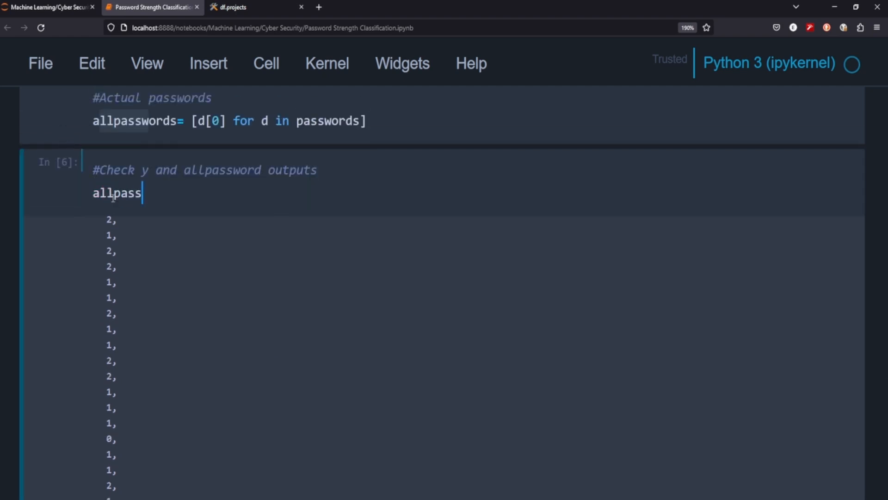
{"action": "key", "text": "shift+enter"}
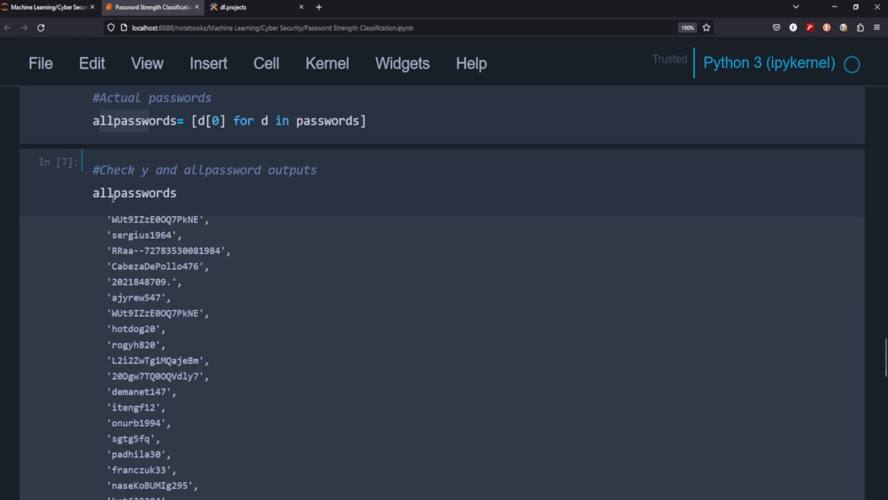
{"action": "scroll", "scroll_direction": "down", "scroll_amount": 3}
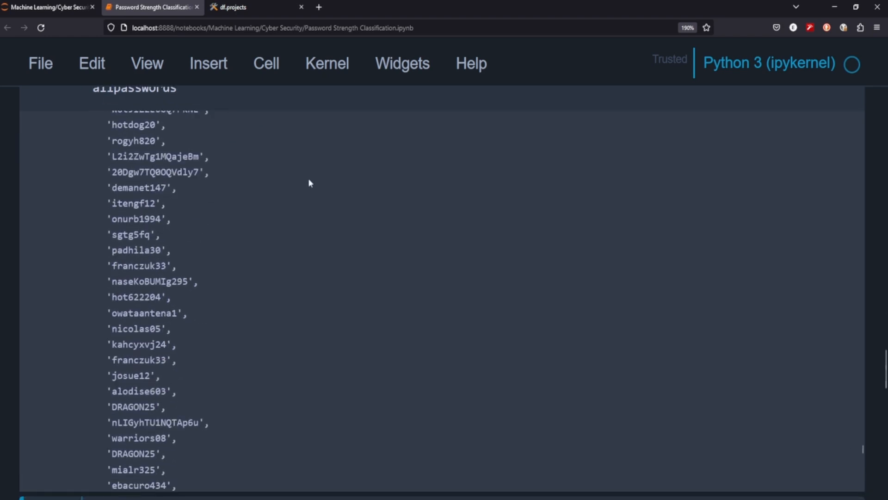
{"action": "scroll", "scroll_direction": "up", "scroll_amount": 3}
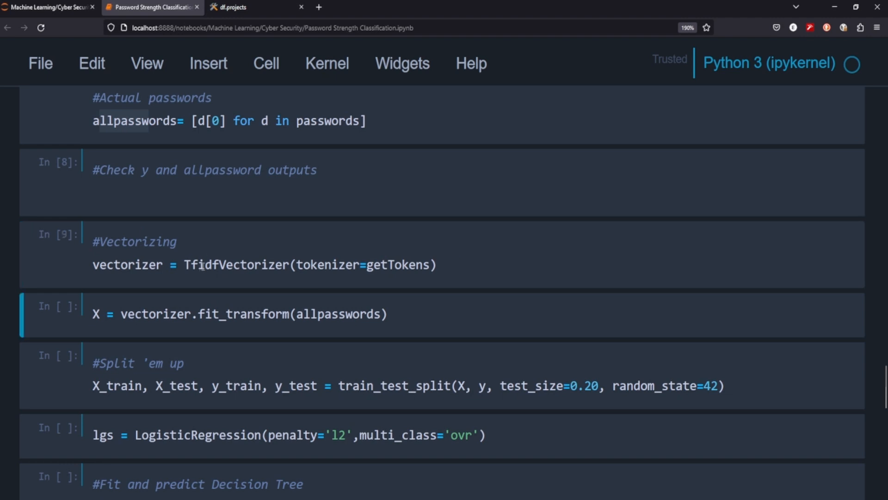
{"action": "mouse_move", "coordinate": [366, 252]}
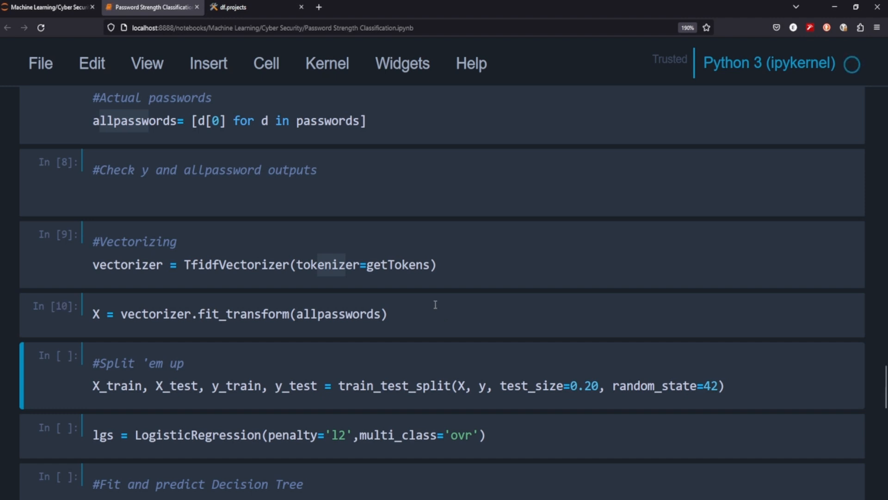
{"action": "mouse_move", "coordinate": [165, 344]}
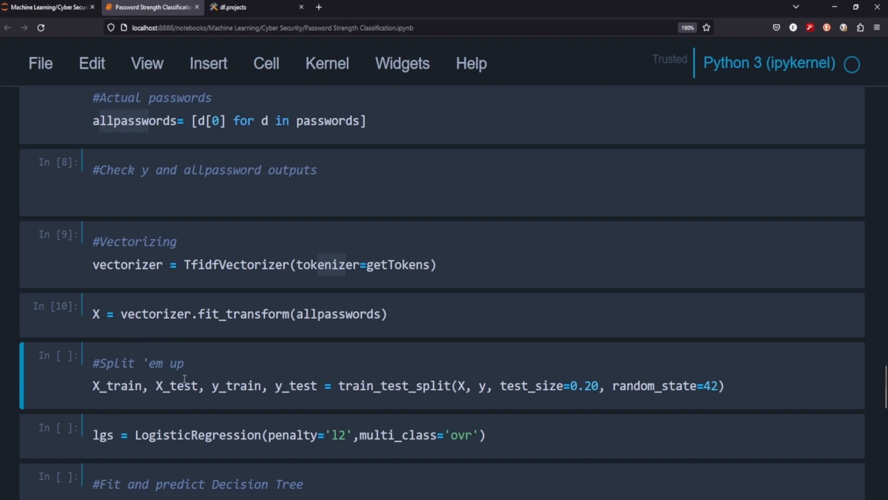
{"action": "mouse_move", "coordinate": [591, 310]}
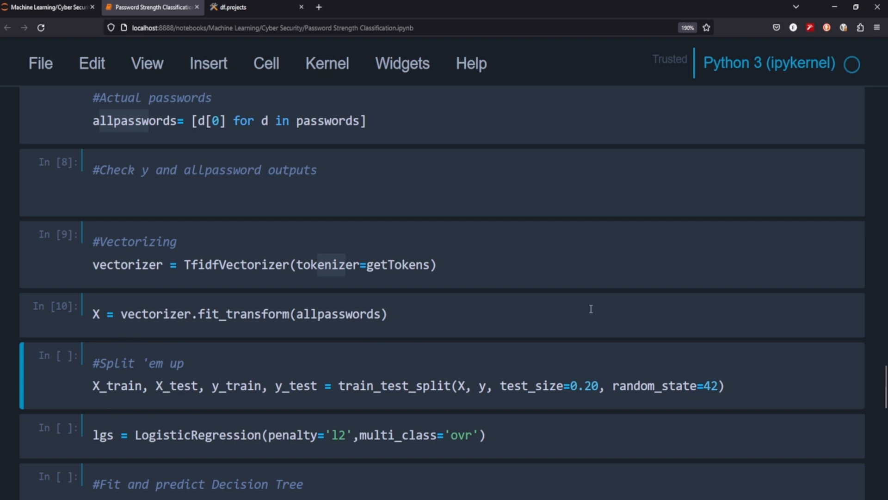
{"action": "mouse_move", "coordinate": [557, 293]}
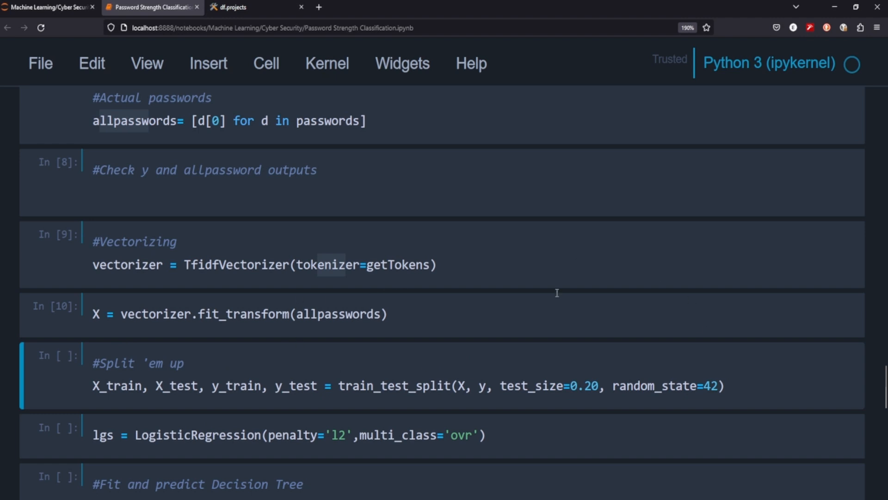
{"action": "mouse_move", "coordinate": [483, 358]}
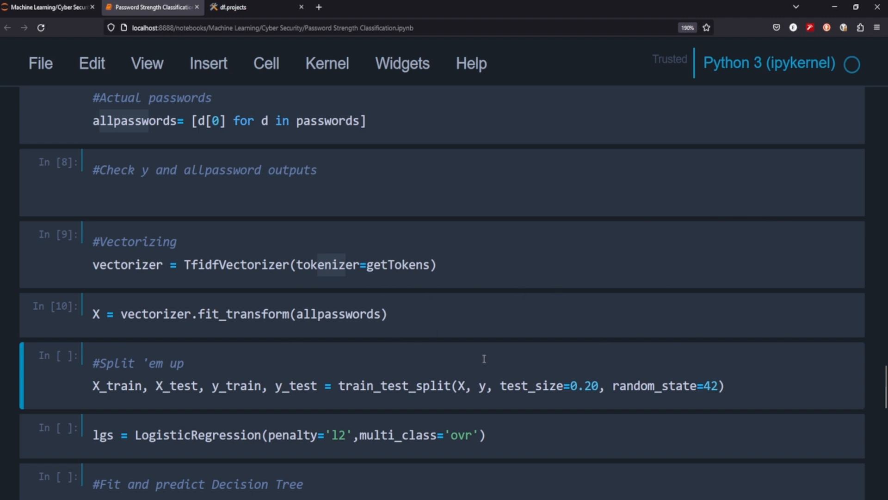
{"action": "mouse_move", "coordinate": [512, 380]}
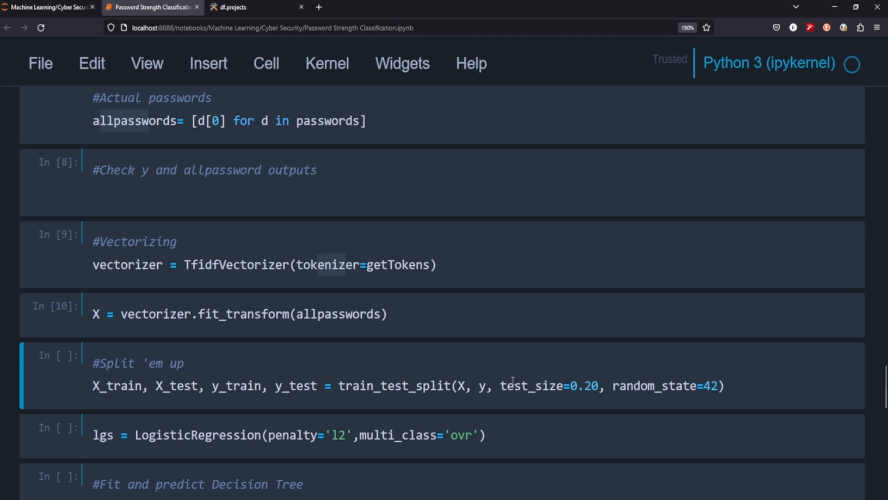
{"action": "scroll", "scroll_direction": "up", "scroll_amount": 3}
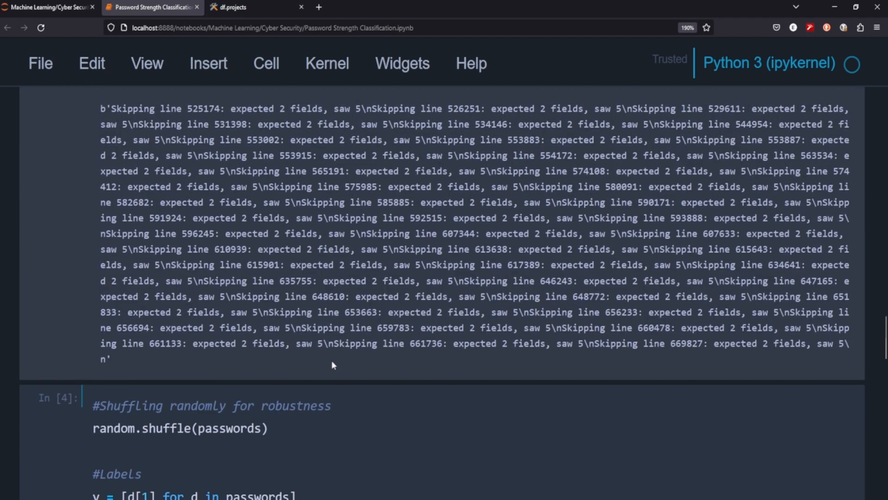
{"action": "scroll", "scroll_direction": "up", "scroll_amount": 3}
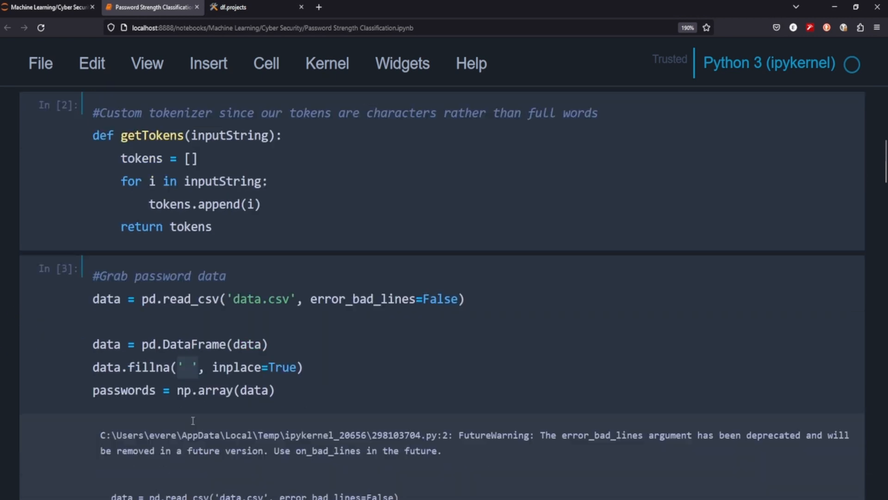
{"action": "scroll", "scroll_direction": "down", "scroll_amount": 3}
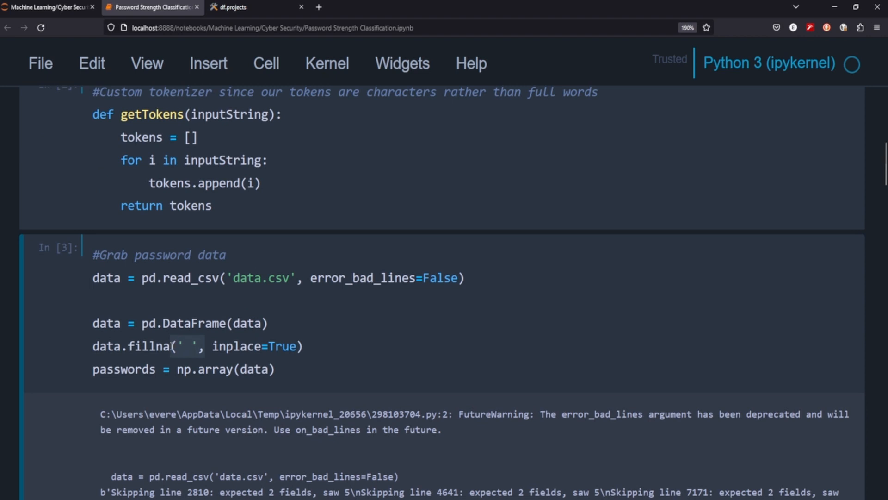
{"action": "scroll", "scroll_direction": "down", "scroll_amount": 3}
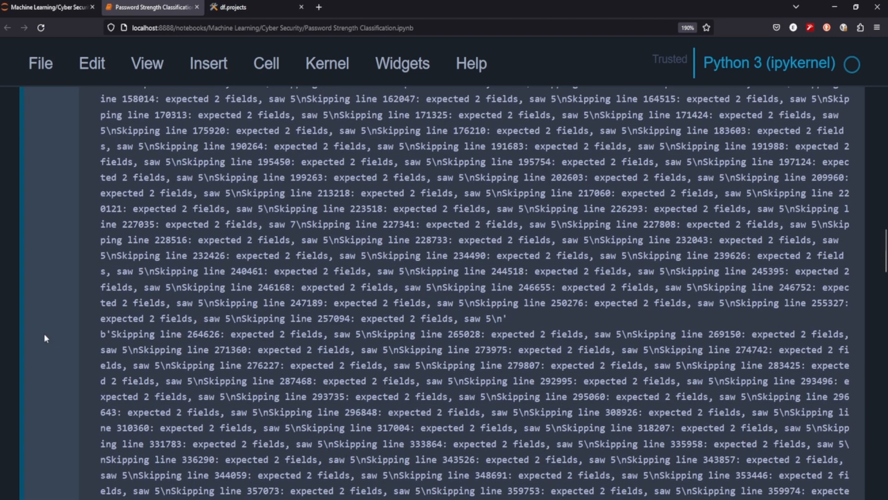
{"action": "scroll", "scroll_direction": "down", "scroll_amount": 3}
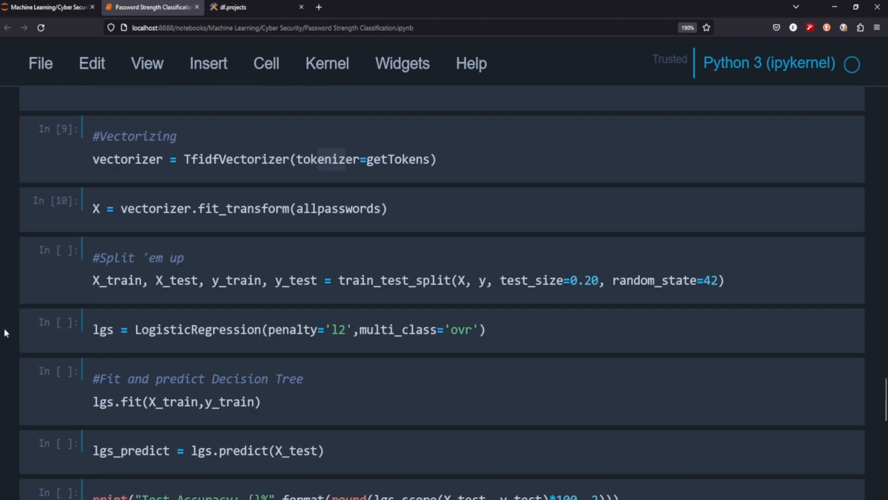
Run the train_test_split cell, then the LogisticRegression creation and lgs.fit cells
{"action": "left_click", "coordinate": [344, 280]}
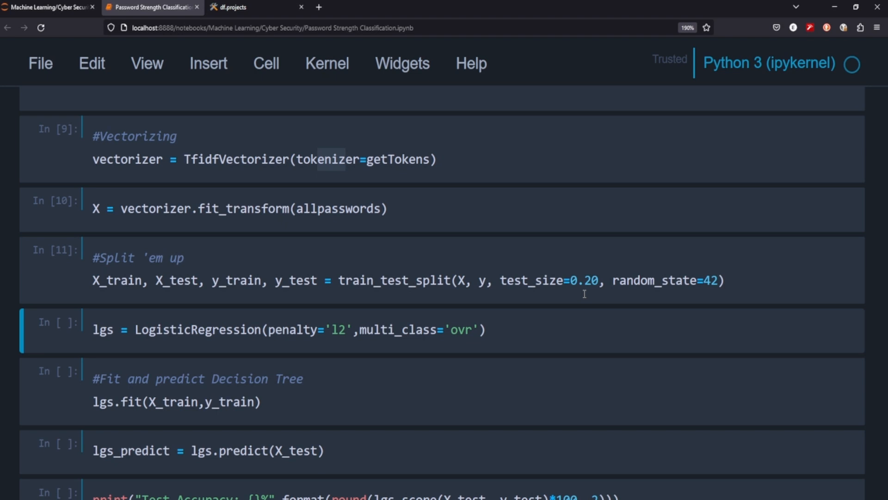
{"action": "scroll", "scroll_direction": "down", "scroll_amount": 3}
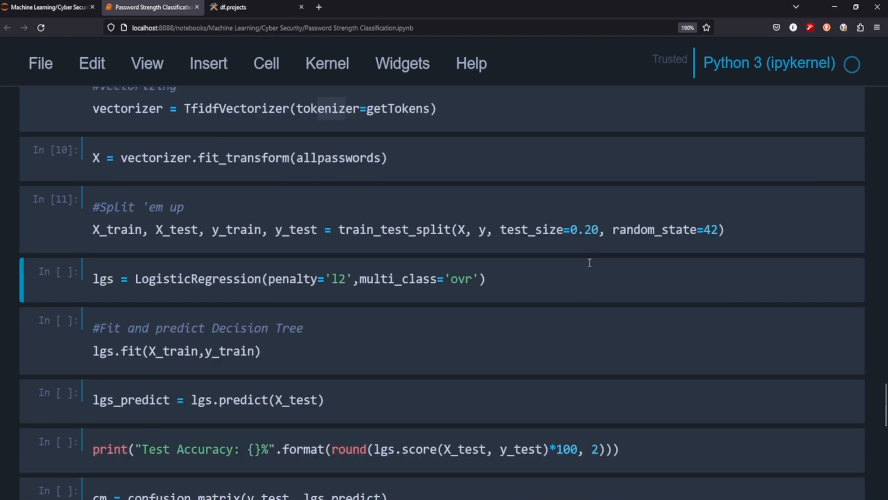
{"action": "scroll", "scroll_direction": "down", "scroll_amount": 3}
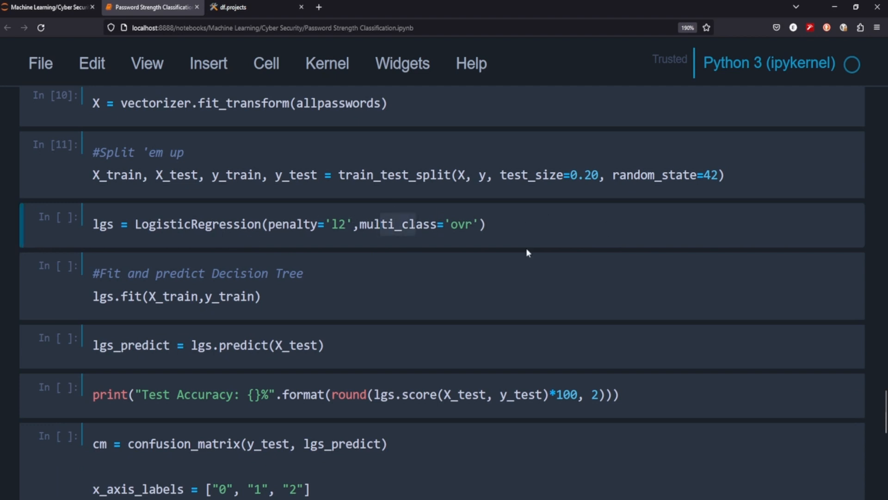
{"action": "key", "text": "shift+enter"}
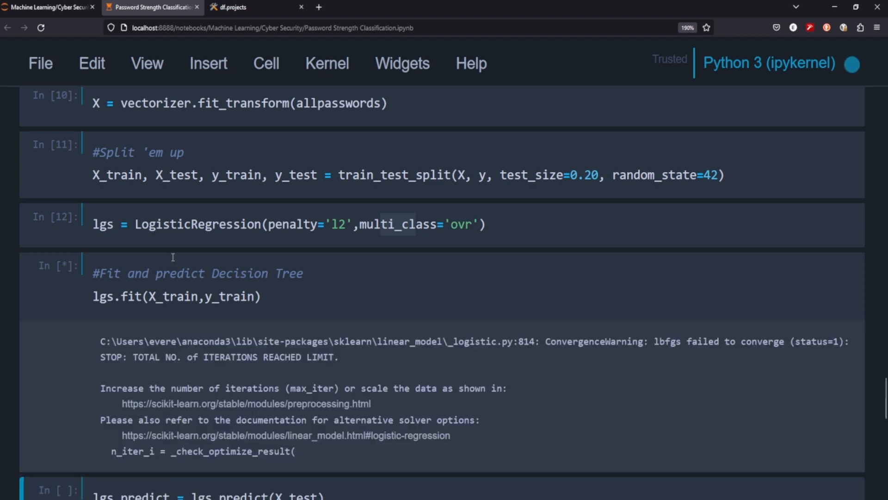
Scroll through the lgs.fit ConvergenceWarning output down to the fitted model result
{"action": "scroll", "scroll_direction": "down", "scroll_amount": 3}
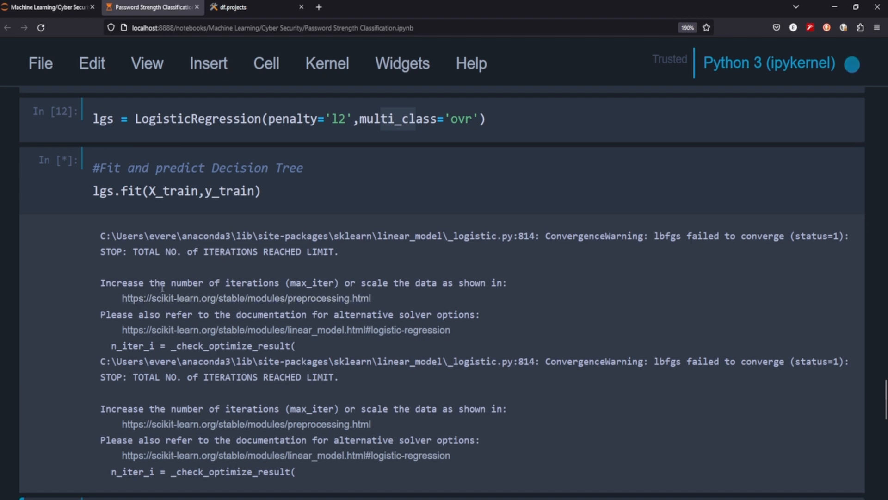
{"action": "mouse_move", "coordinate": [245, 299]}
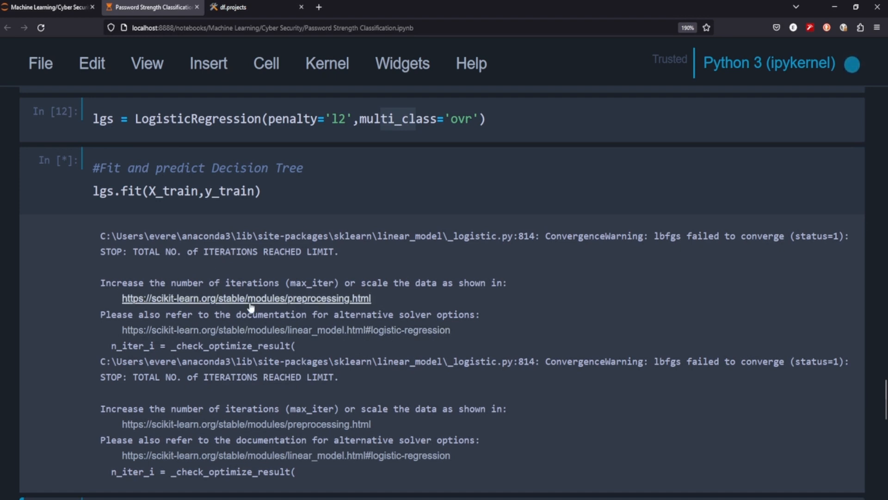
{"action": "scroll", "scroll_direction": "down", "scroll_amount": 3}
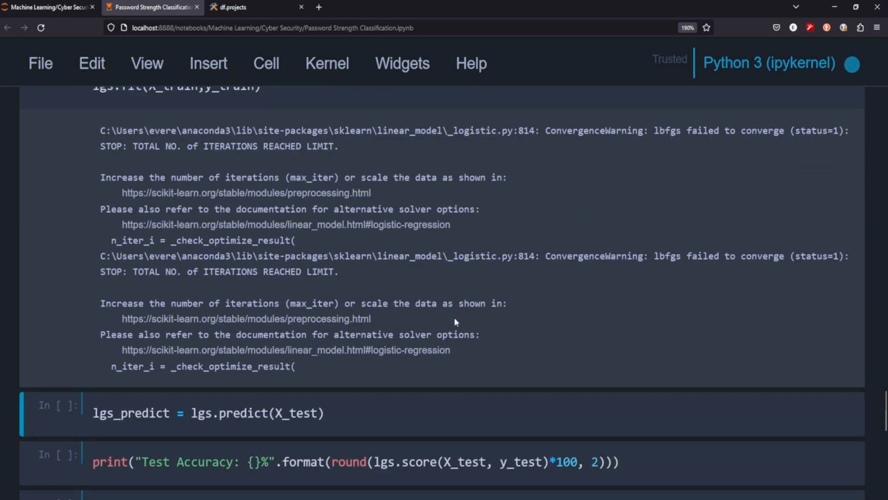
{"action": "scroll", "scroll_direction": "down", "scroll_amount": 3}
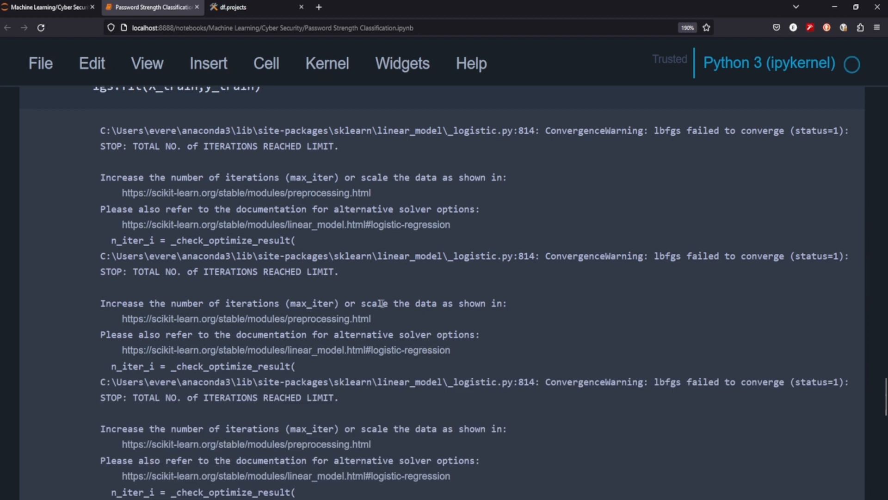
{"action": "mouse_move", "coordinate": [513, 311]}
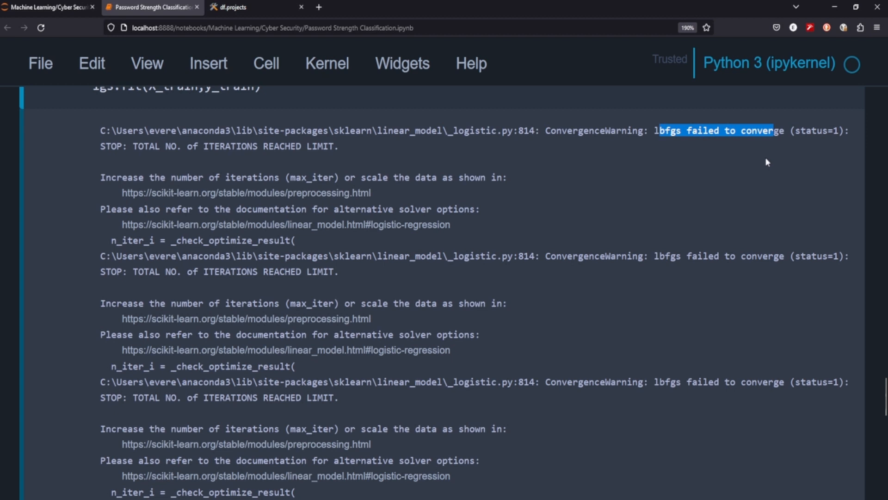
{"action": "scroll", "scroll_direction": "down", "scroll_amount": 3}
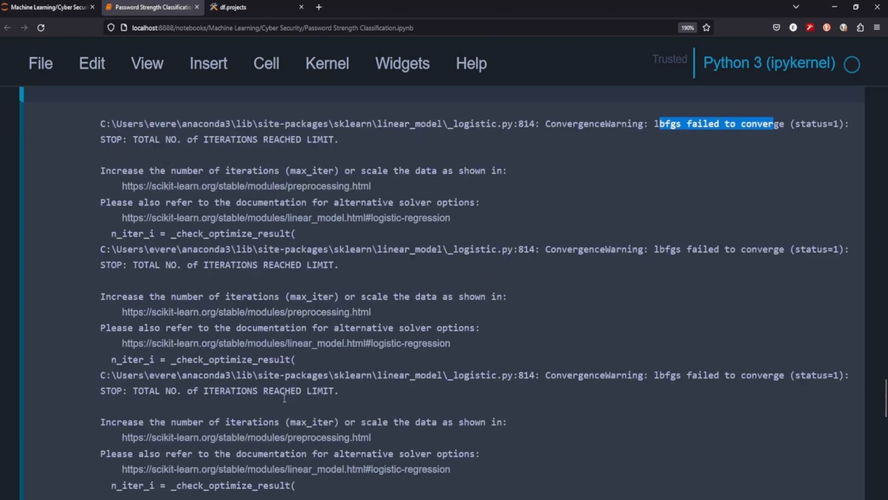
{"action": "scroll", "scroll_direction": "up", "scroll_amount": 3}
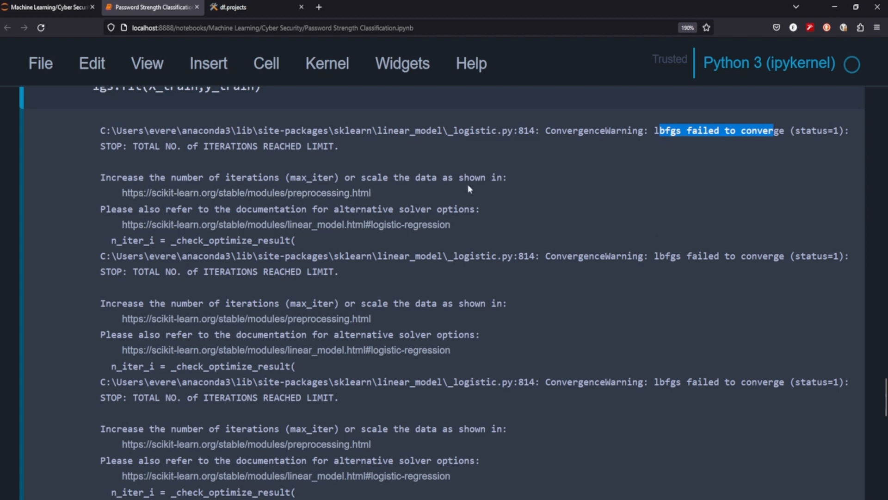
{"action": "mouse_move", "coordinate": [314, 174]}
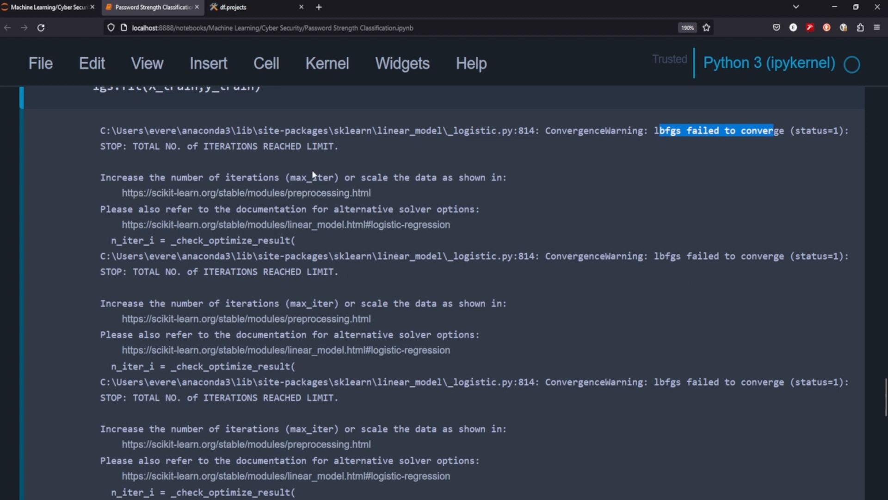
{"action": "scroll", "scroll_direction": "up", "scroll_amount": 3}
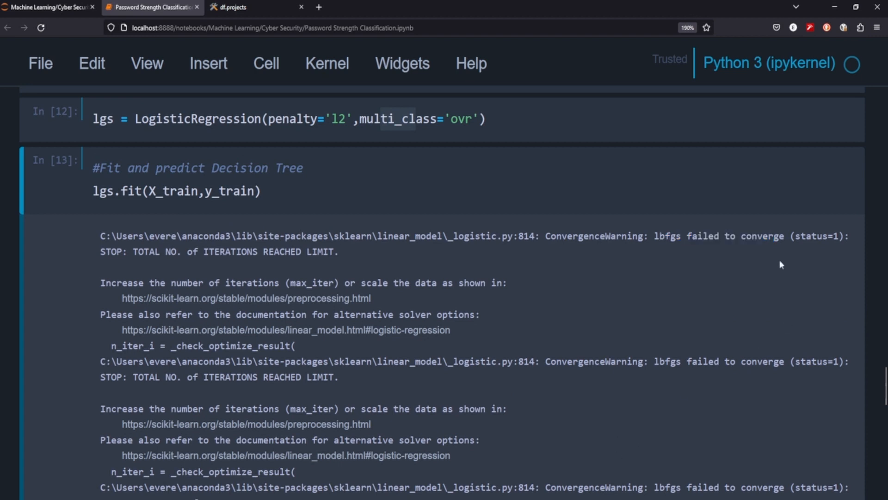
{"action": "scroll", "scroll_direction": "down", "scroll_amount": 3}
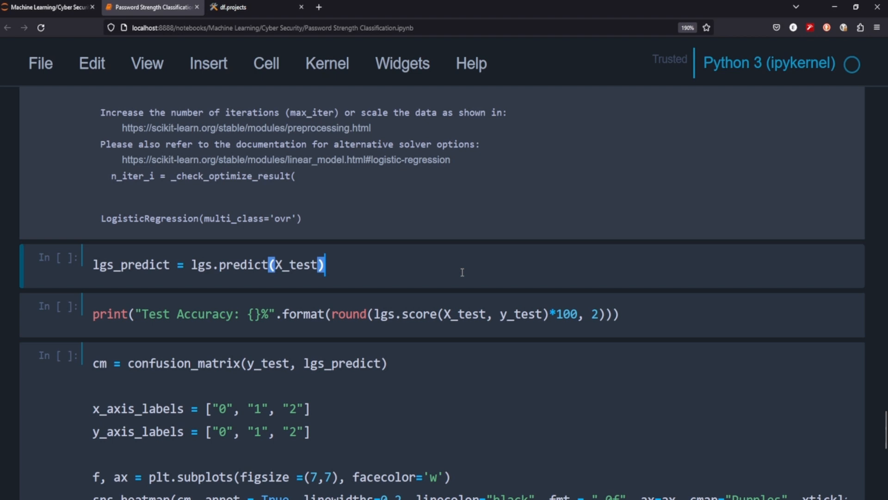
{"action": "mouse_move", "coordinate": [368, 283]}
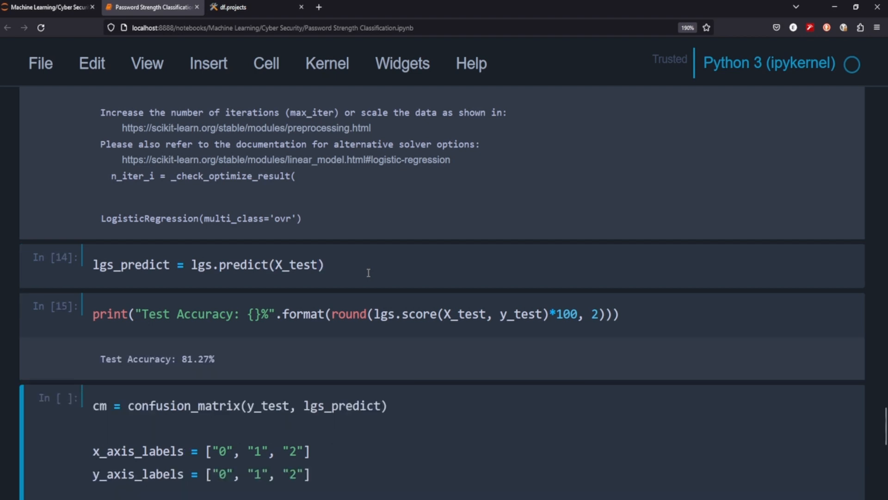
{"action": "mouse_move", "coordinate": [117, 373]}
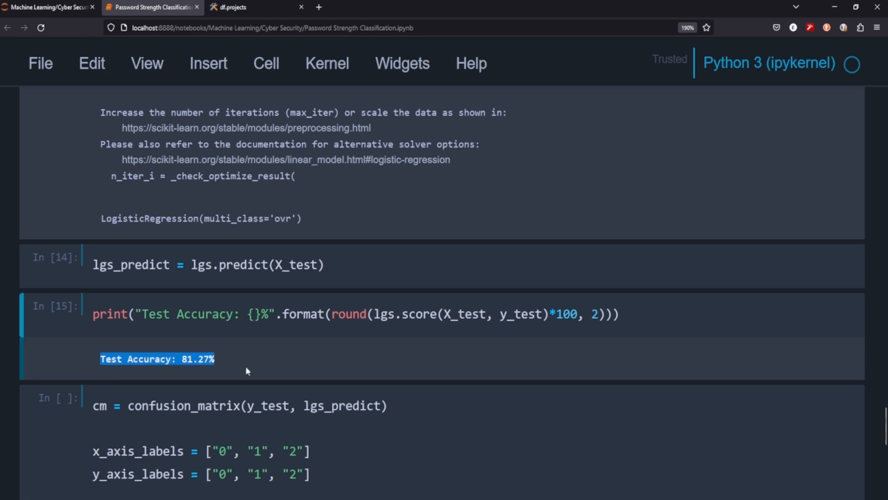
{"action": "mouse_move", "coordinate": [109, 354]}
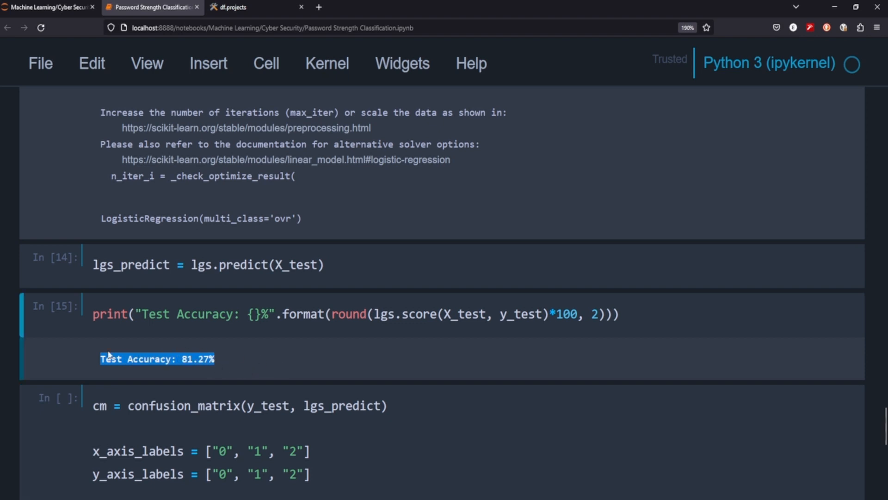
{"action": "mouse_move", "coordinate": [298, 357]}
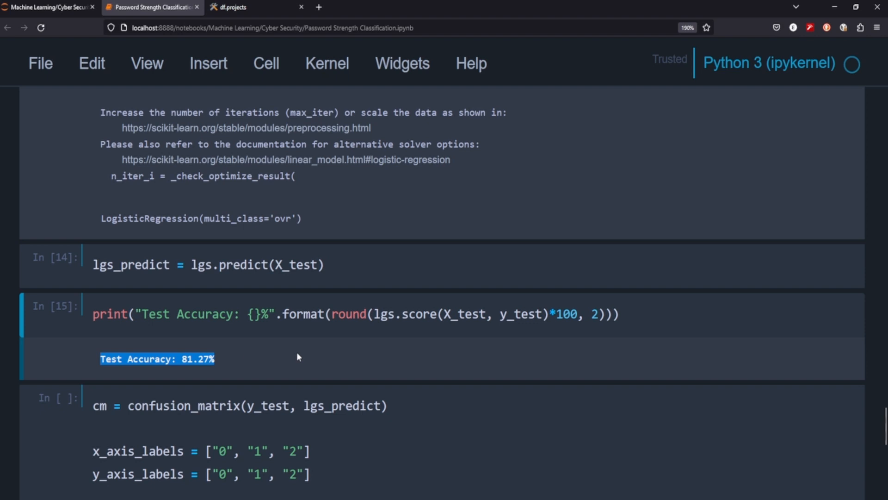
{"action": "mouse_move", "coordinate": [310, 364]}
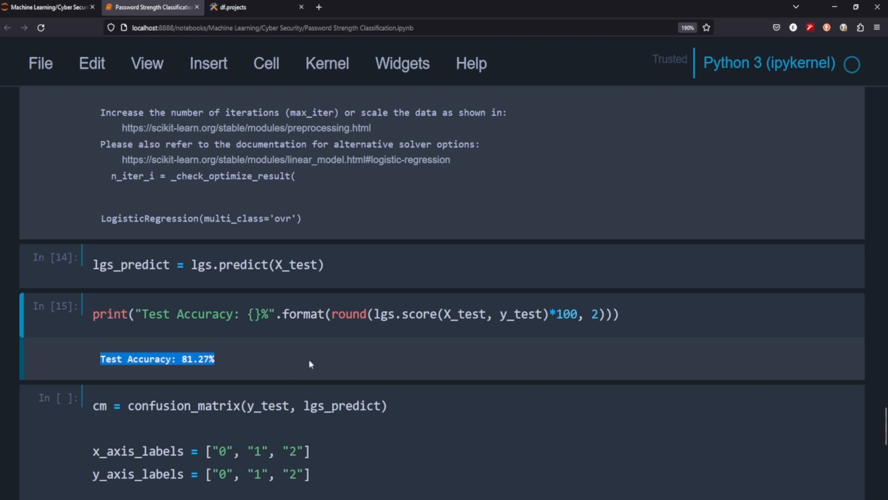
Scroll down to the confusion matrix heatmap cell below the 81.27% accuracy output
{"action": "scroll", "scroll_direction": "down", "scroll_amount": 3}
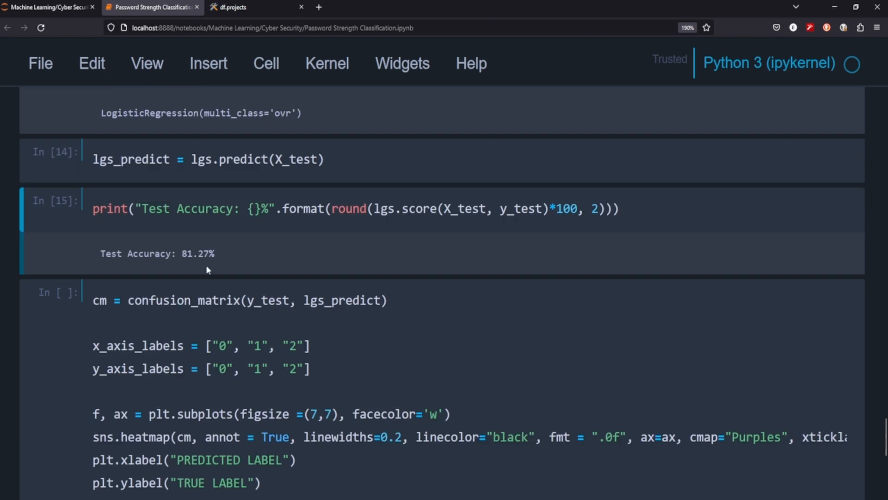
{"action": "mouse_move", "coordinate": [219, 267]}
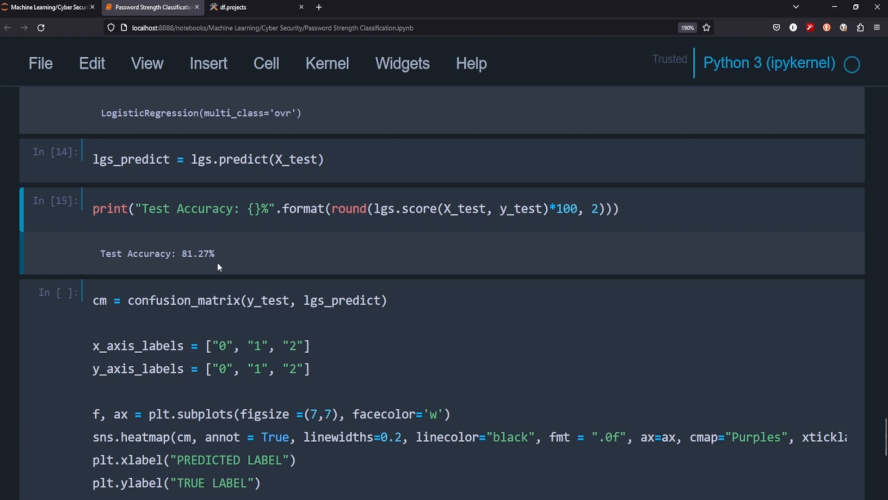
{"action": "mouse_move", "coordinate": [207, 274]}
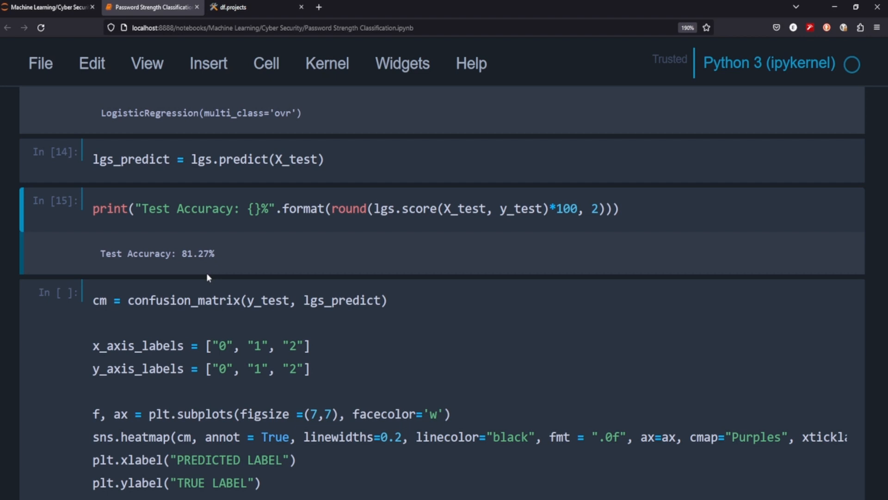
{"action": "mouse_move", "coordinate": [220, 274]}
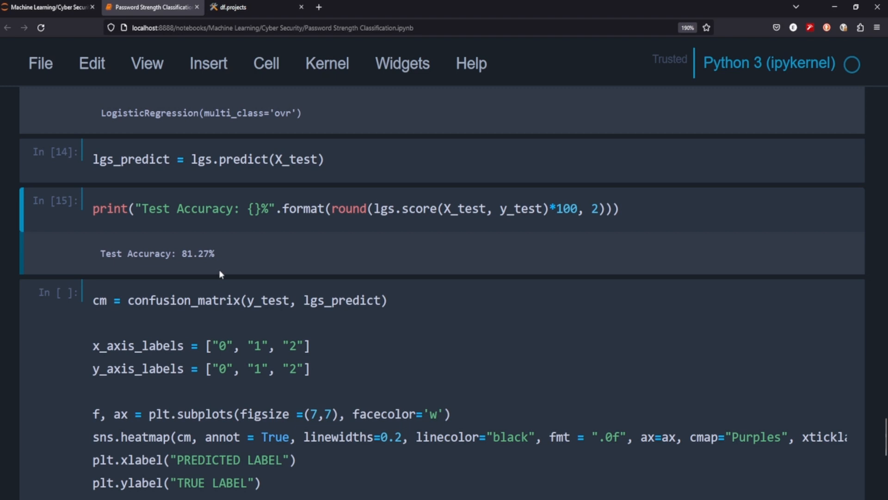
{"action": "mouse_move", "coordinate": [679, 297]}
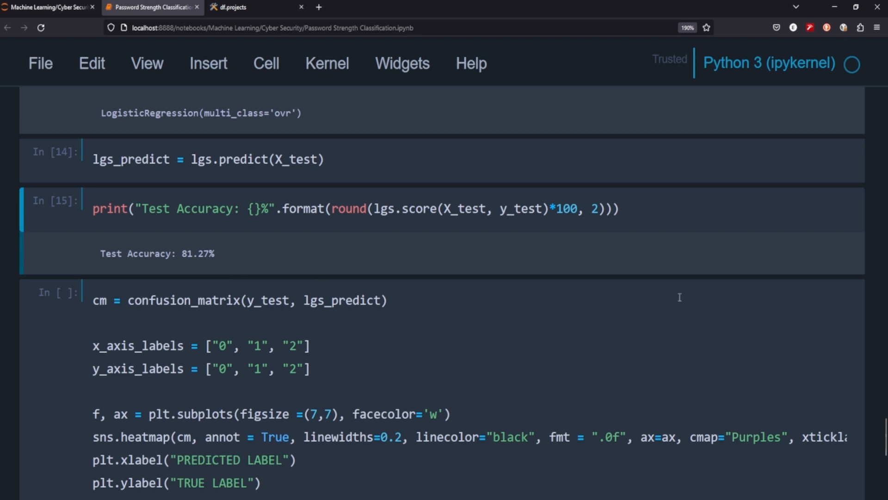
{"action": "mouse_move", "coordinate": [676, 301]}
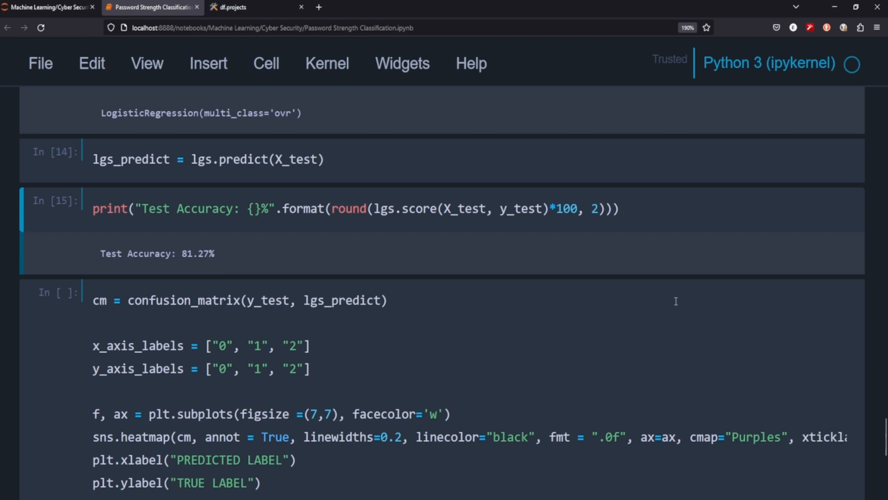
{"action": "scroll", "scroll_direction": "down", "scroll_amount": 3}
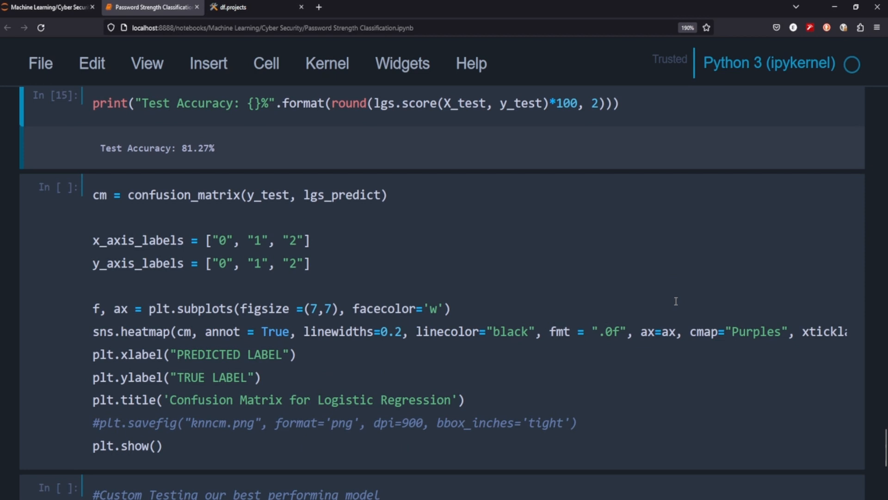
{"action": "mouse_move", "coordinate": [542, 279]}
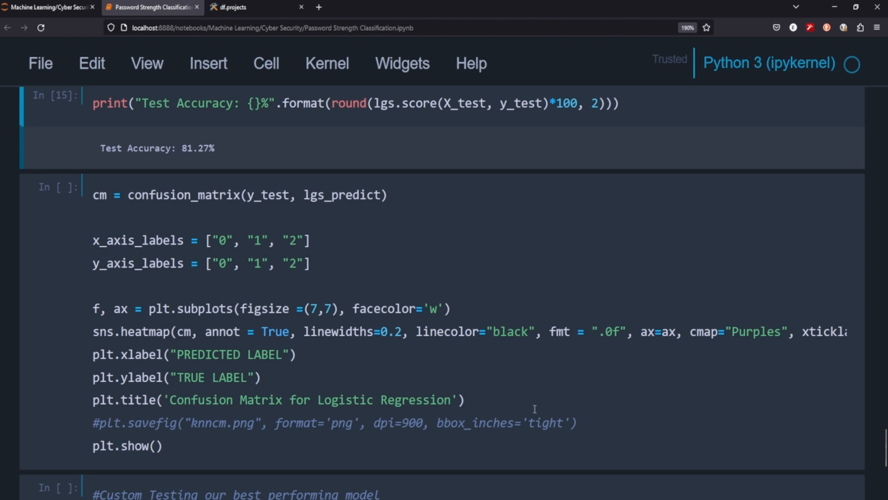
{"action": "mouse_move", "coordinate": [559, 343]}
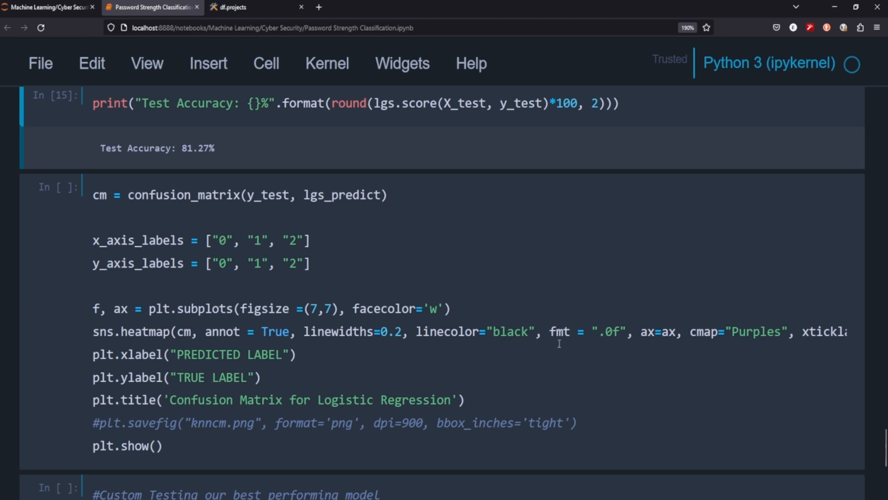
{"action": "mouse_move", "coordinate": [404, 353]}
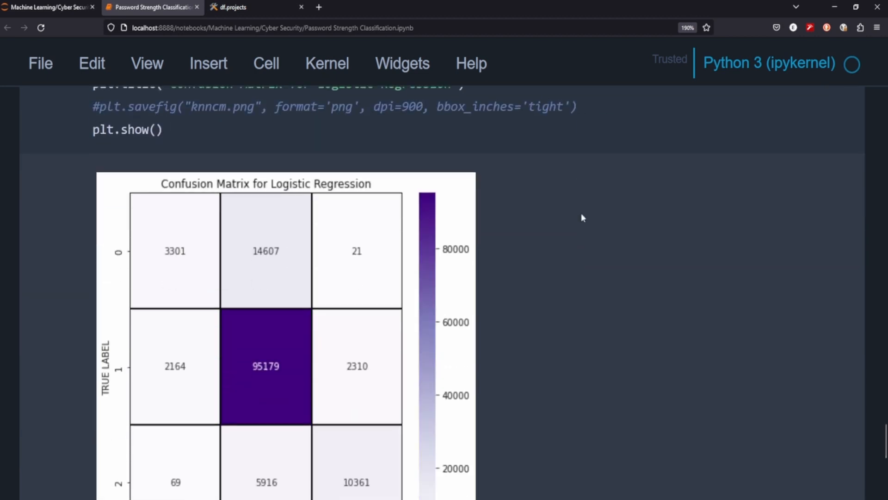
{"action": "scroll", "scroll_direction": "down", "scroll_amount": 3}
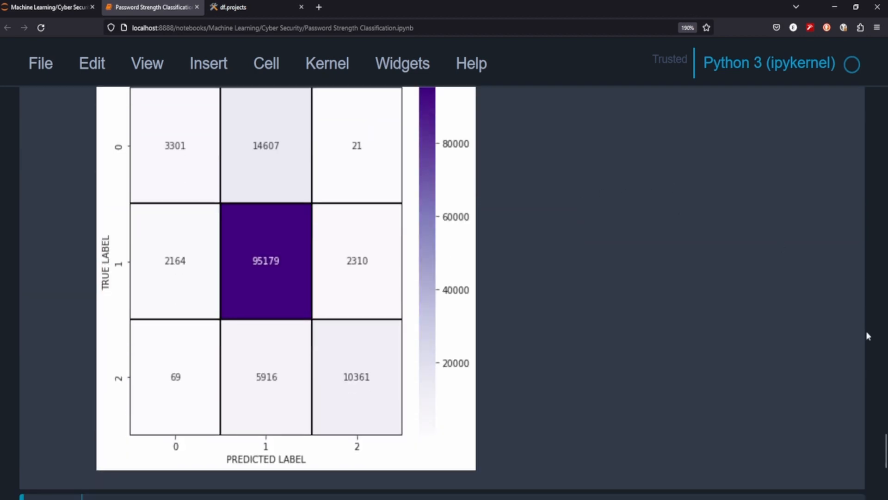
{"action": "scroll", "scroll_direction": "up", "scroll_amount": 3}
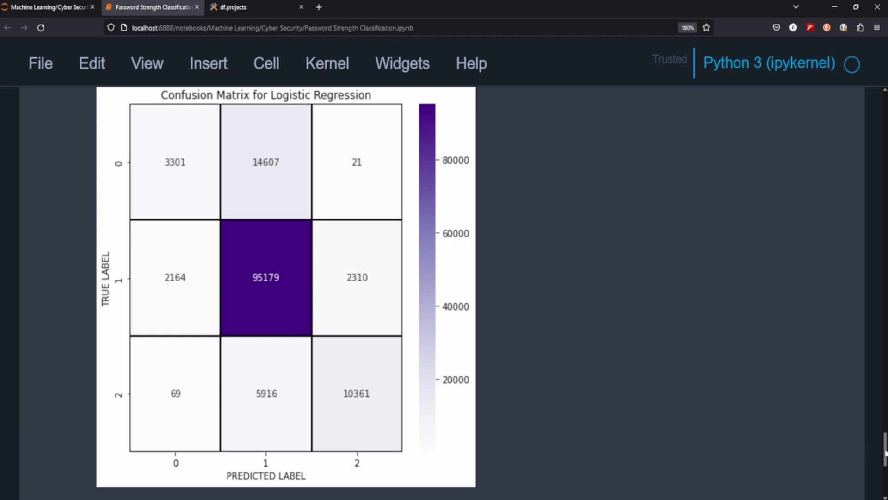
{"action": "key", "text": "ctrl+s"}
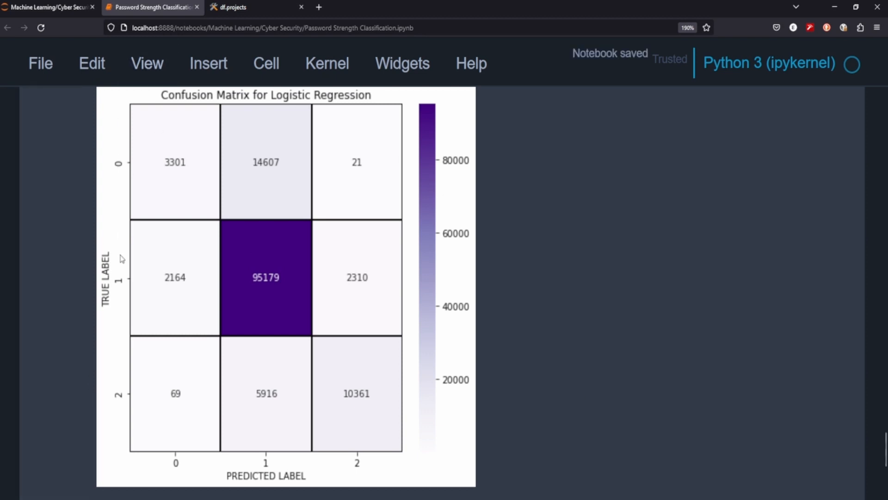
{"action": "mouse_move", "coordinate": [122, 144]}
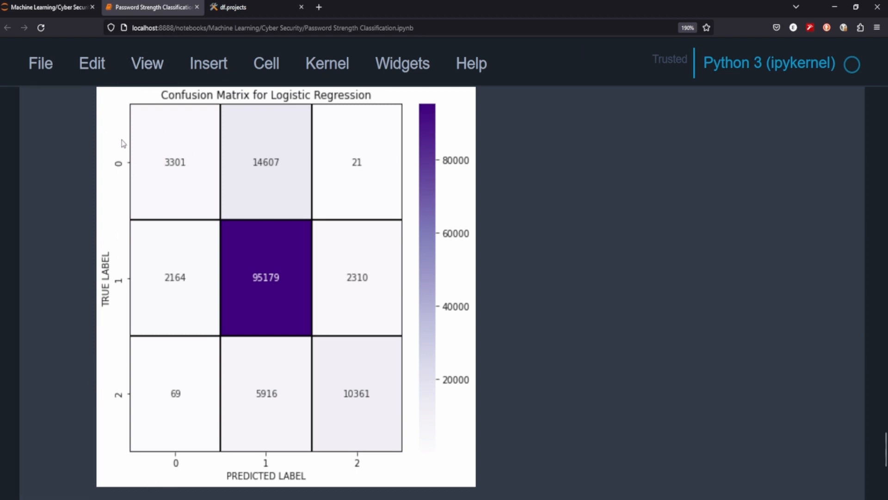
{"action": "mouse_move", "coordinate": [498, 295]}
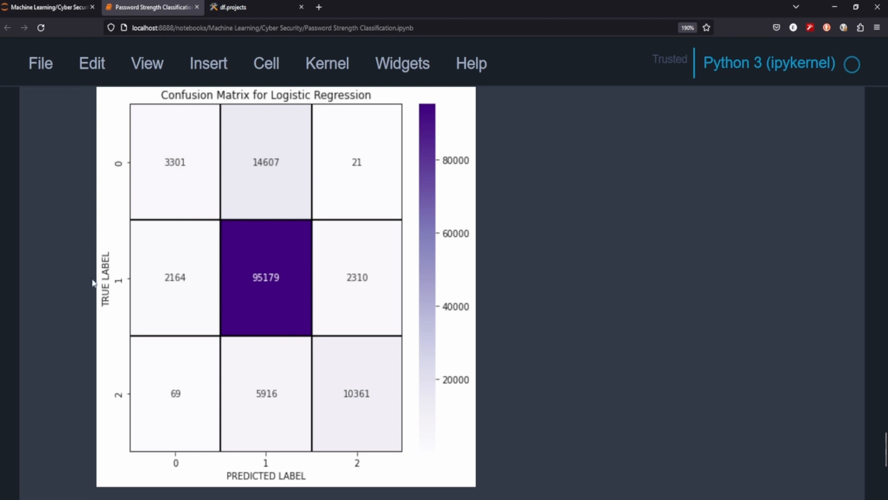
{"action": "mouse_move", "coordinate": [131, 409]}
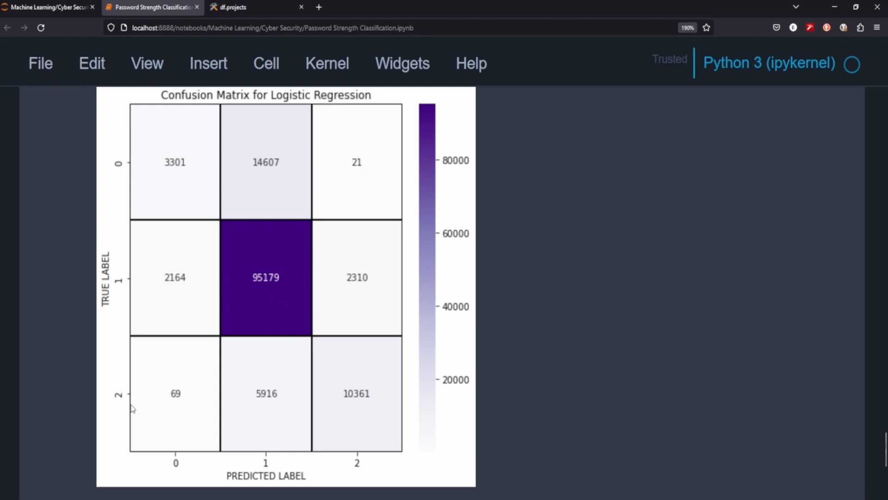
{"action": "mouse_move", "coordinate": [478, 420]}
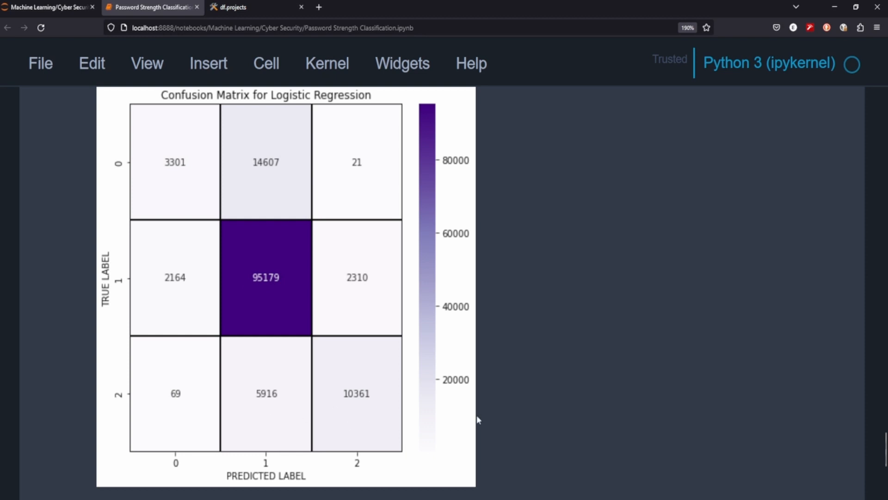
{"action": "mouse_move", "coordinate": [290, 251]}
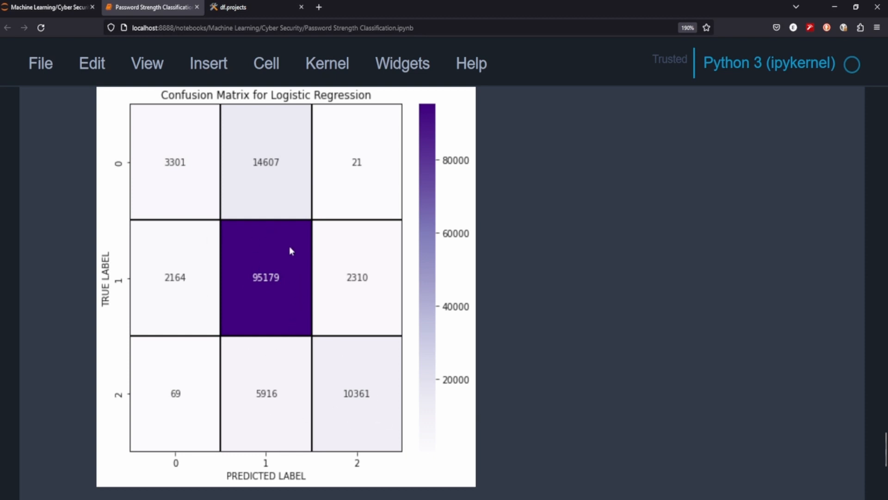
{"action": "mouse_move", "coordinate": [188, 223]}
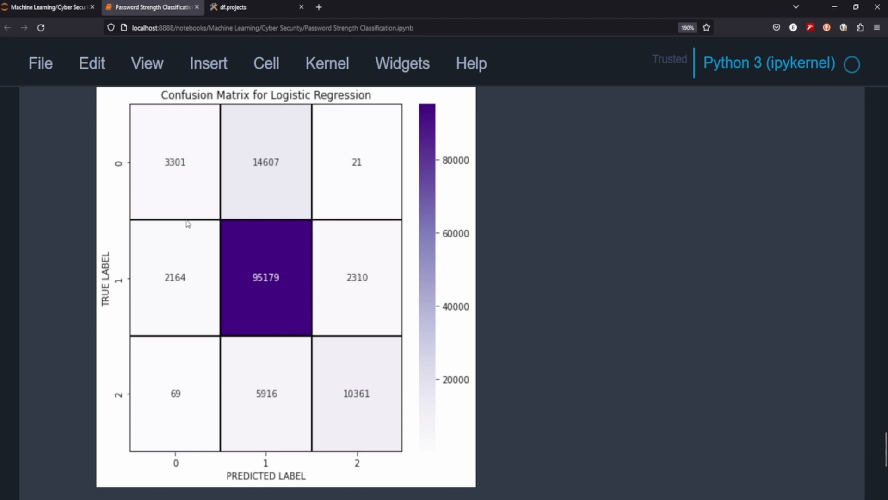
{"action": "mouse_move", "coordinate": [278, 227]}
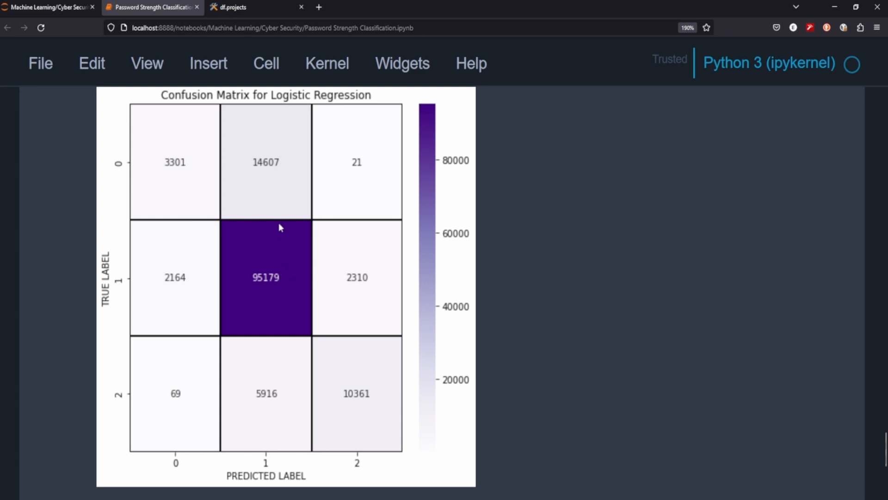
{"action": "mouse_move", "coordinate": [237, 220]}
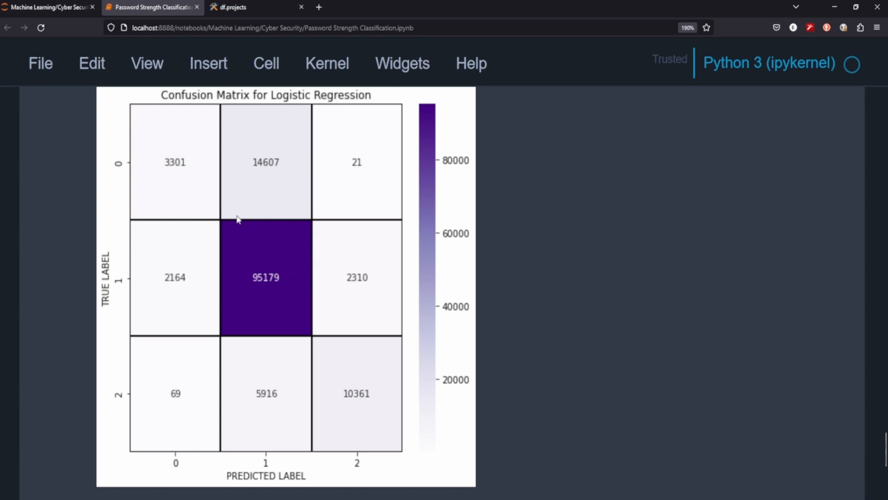
{"action": "mouse_move", "coordinate": [230, 232]}
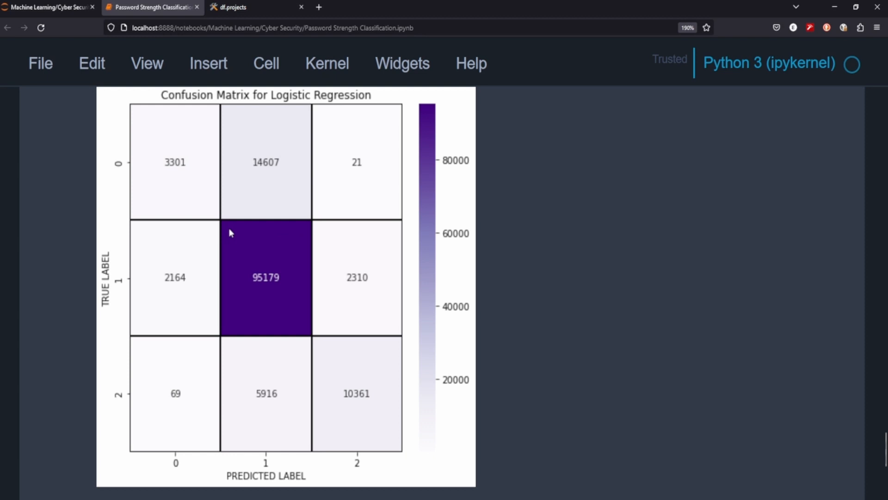
{"action": "mouse_move", "coordinate": [142, 414]}
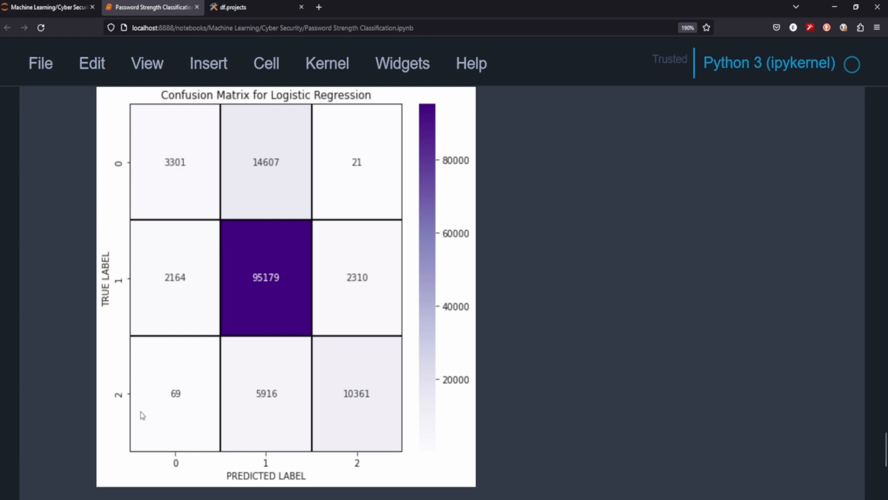
{"action": "mouse_move", "coordinate": [144, 151]}
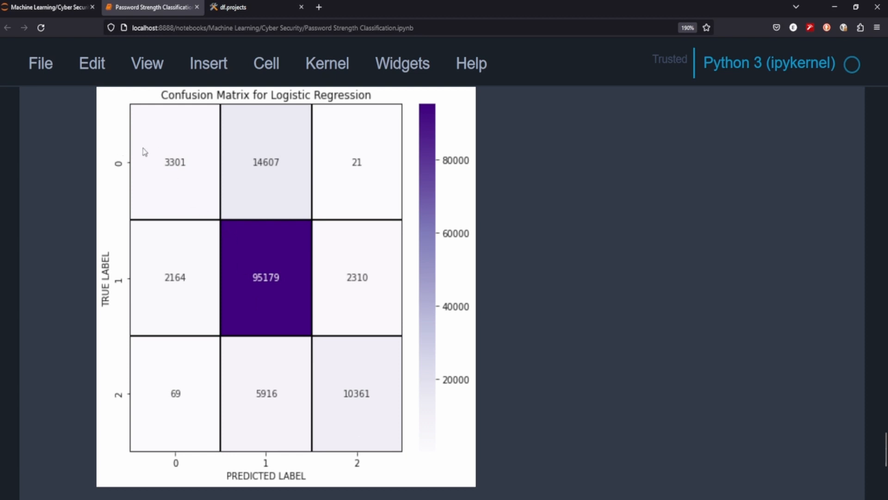
{"action": "mouse_move", "coordinate": [215, 441]}
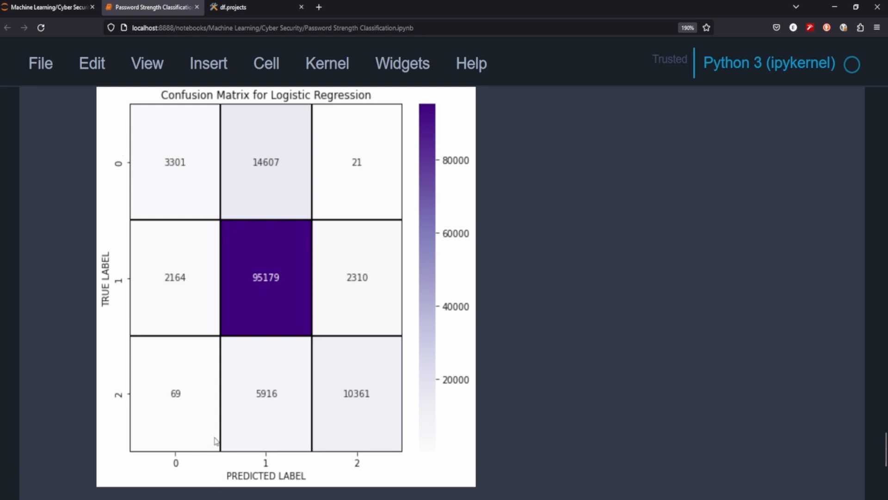
{"action": "mouse_move", "coordinate": [189, 402]}
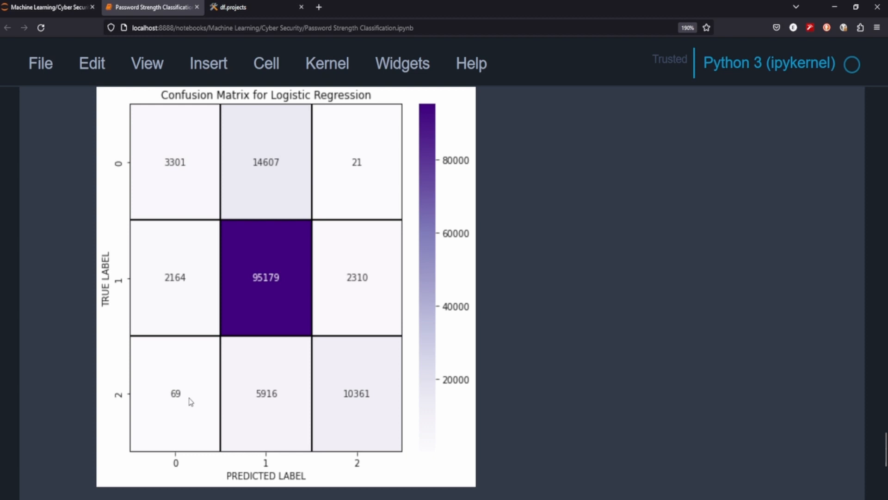
{"action": "mouse_move", "coordinate": [113, 412]}
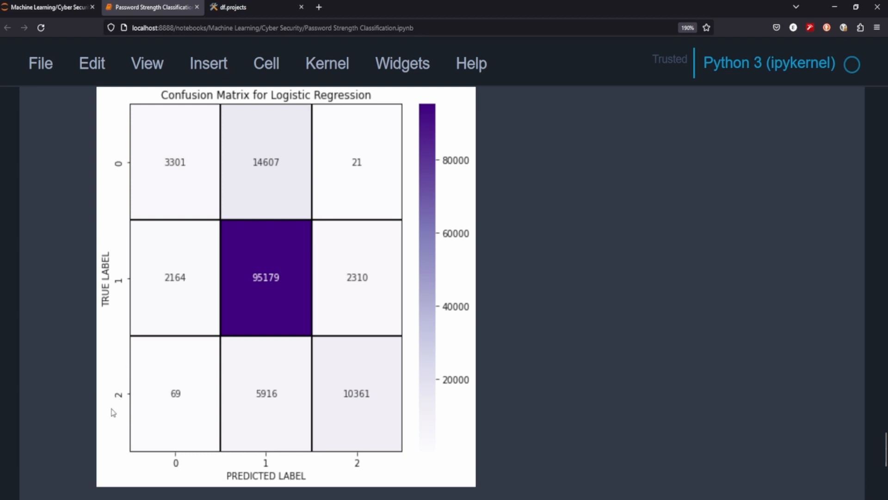
{"action": "mouse_move", "coordinate": [111, 406]}
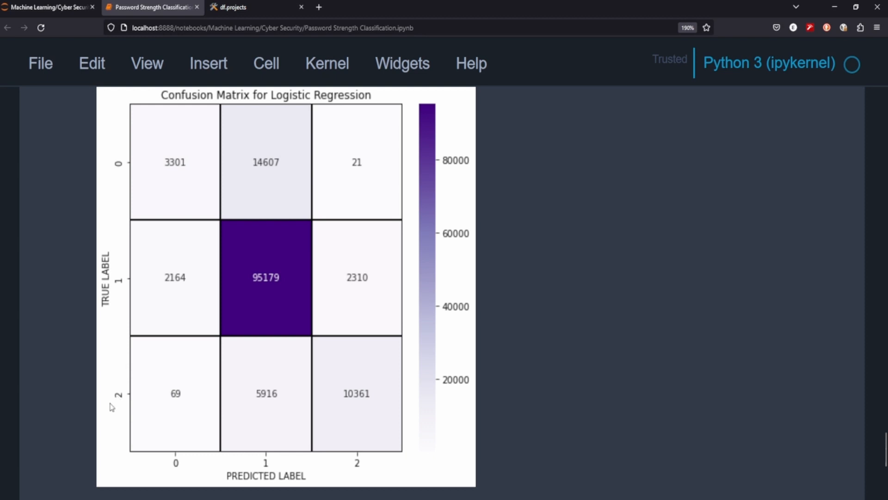
{"action": "mouse_move", "coordinate": [139, 426]}
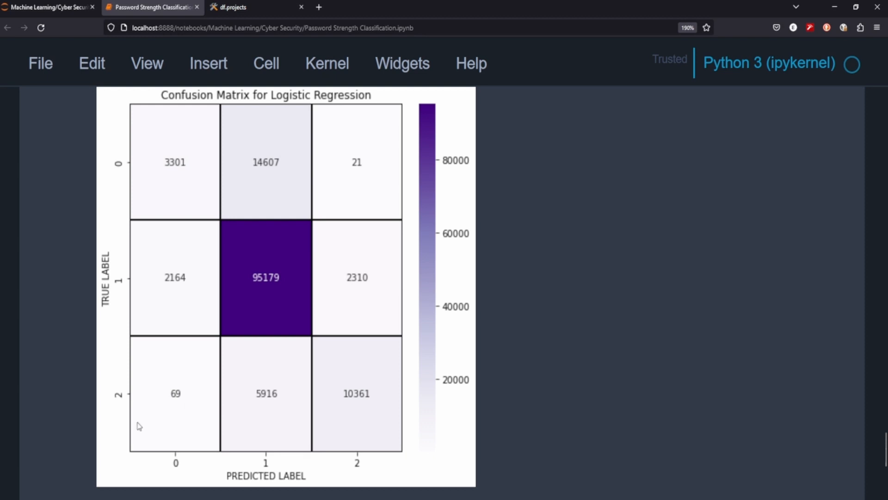
{"action": "mouse_move", "coordinate": [180, 386]}
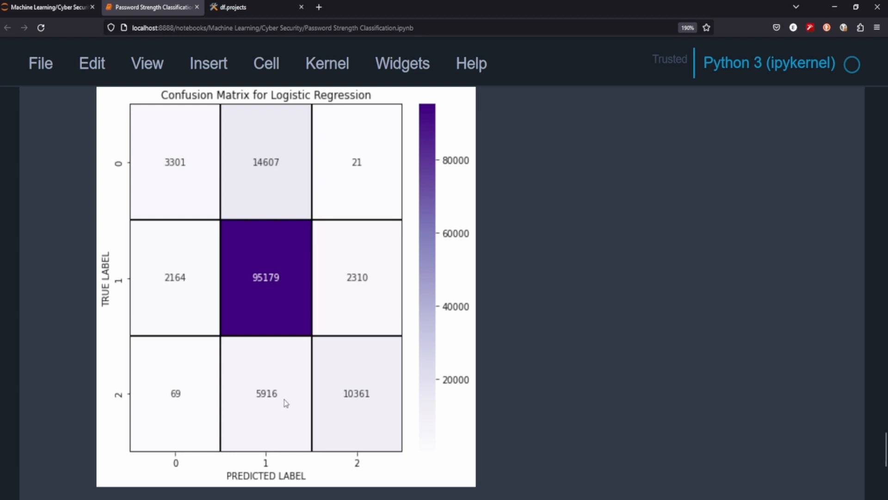
{"action": "mouse_move", "coordinate": [132, 361]}
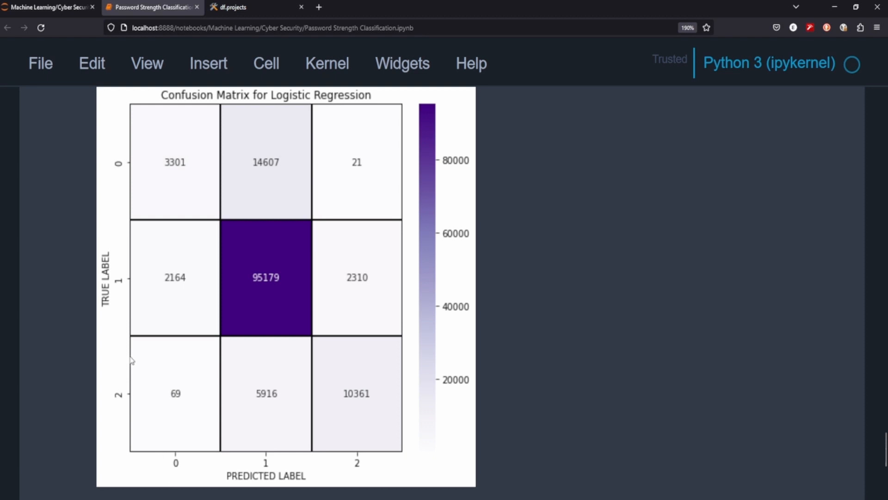
{"action": "mouse_move", "coordinate": [179, 380]}
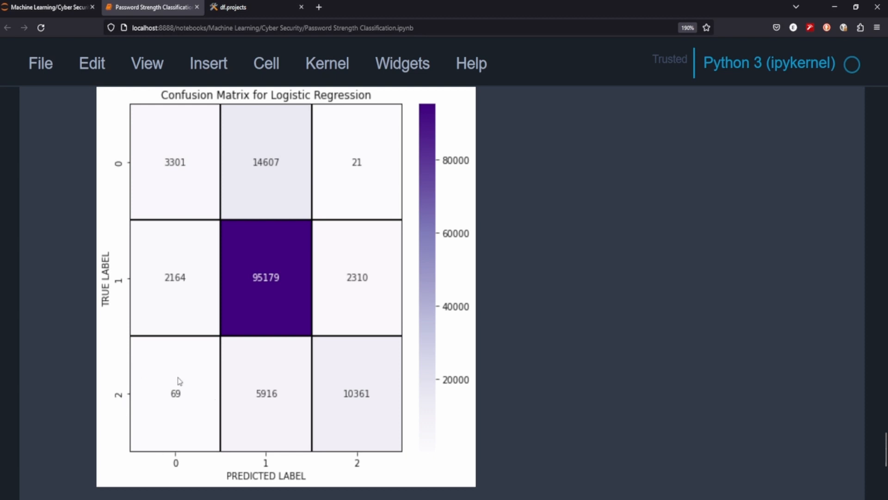
{"action": "mouse_move", "coordinate": [178, 401]}
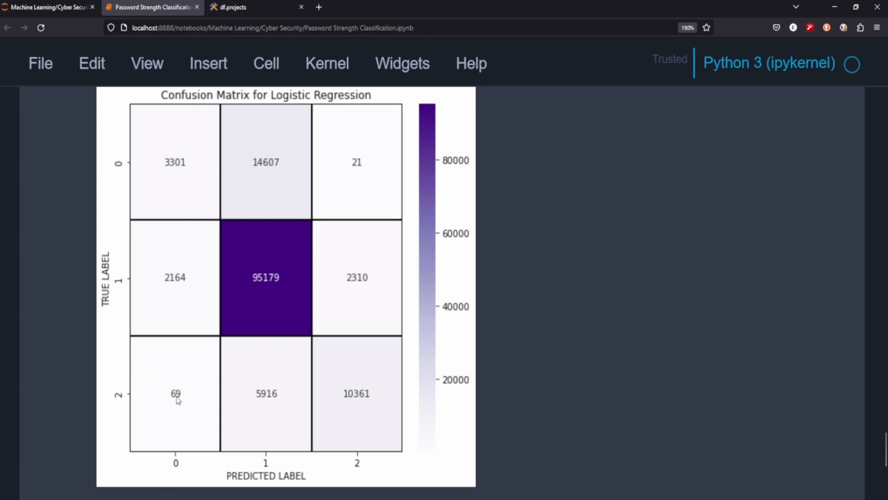
{"action": "mouse_move", "coordinate": [285, 402]}
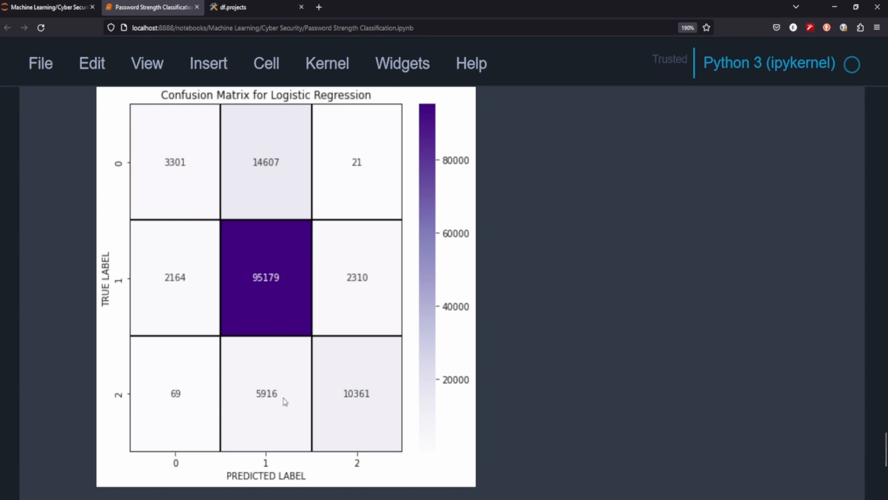
{"action": "mouse_move", "coordinate": [265, 413]}
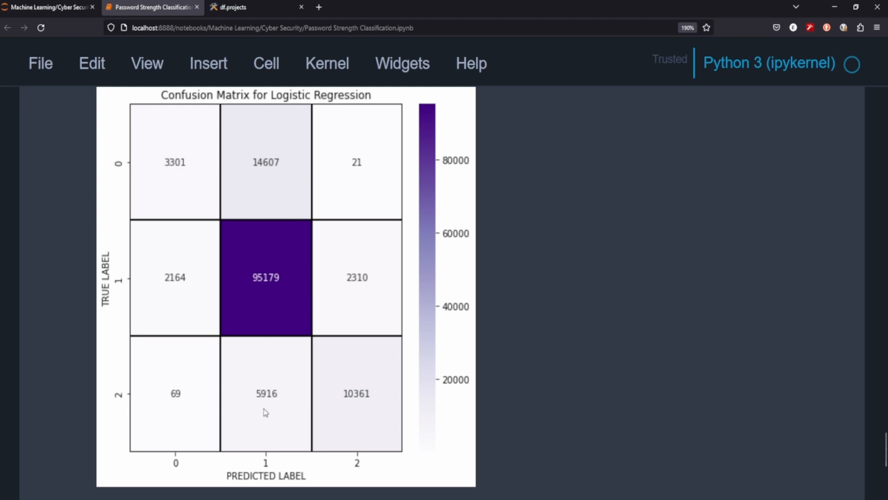
{"action": "mouse_move", "coordinate": [260, 375]}
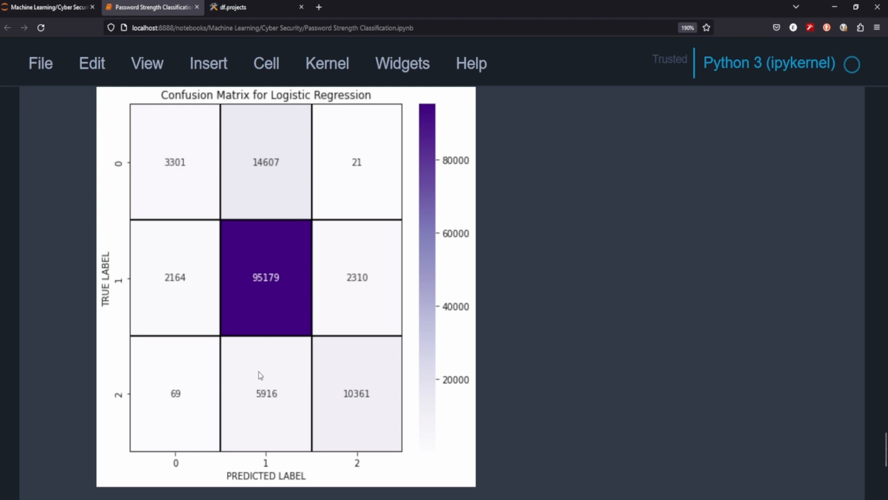
{"action": "mouse_move", "coordinate": [282, 384]}
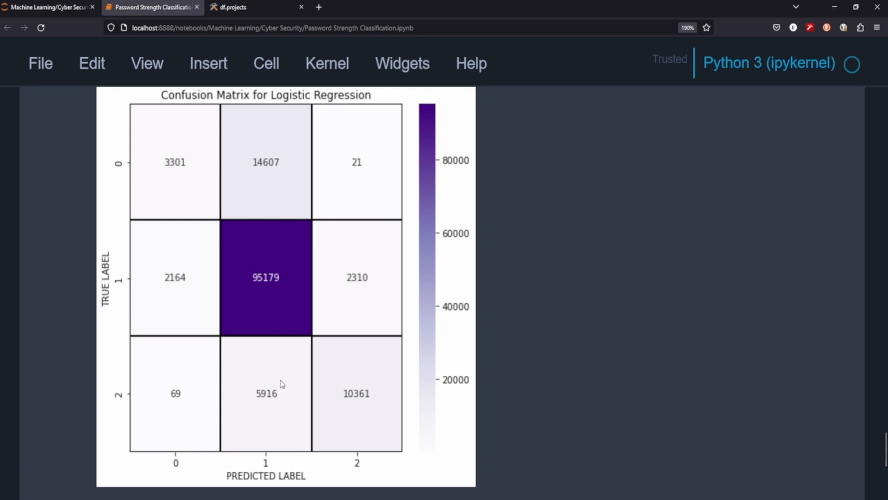
{"action": "mouse_move", "coordinate": [270, 383]}
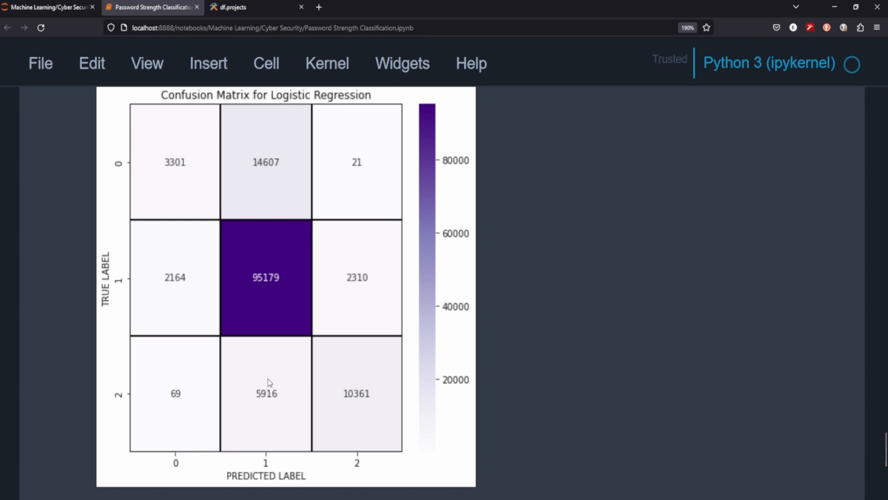
{"action": "mouse_move", "coordinate": [293, 407]}
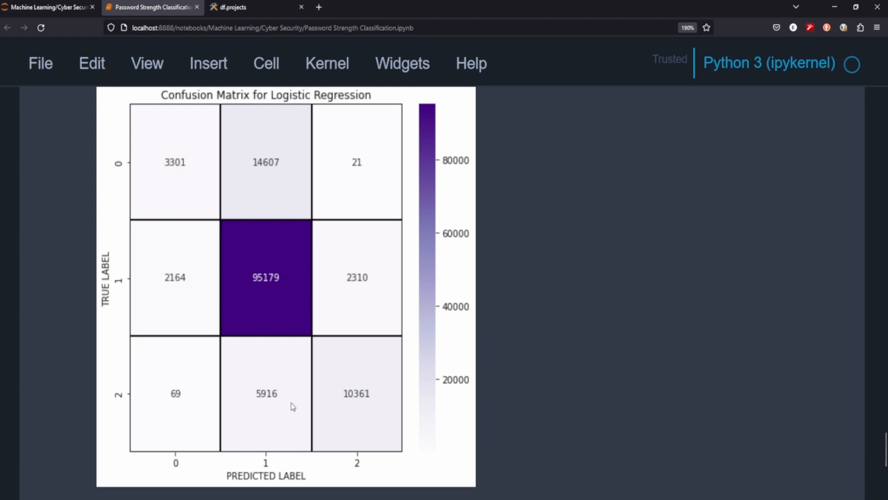
{"action": "mouse_move", "coordinate": [380, 454]}
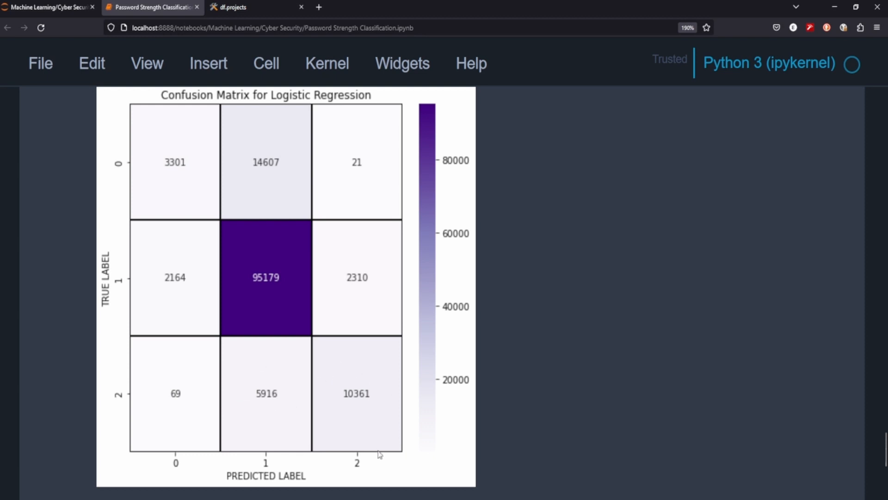
{"action": "mouse_move", "coordinate": [353, 414]}
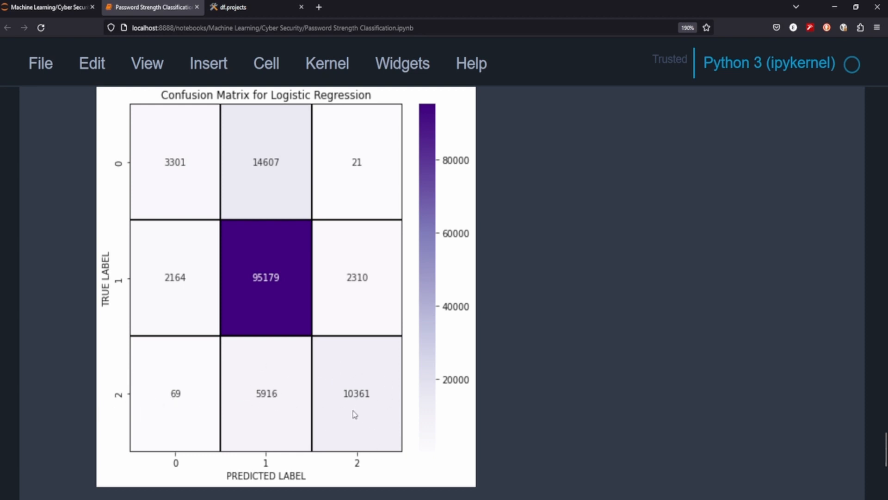
{"action": "mouse_move", "coordinate": [372, 459]}
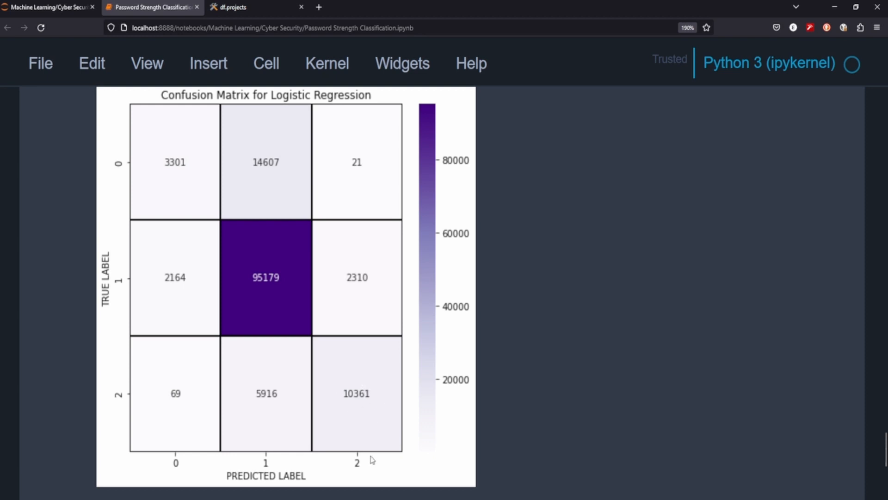
{"action": "mouse_move", "coordinate": [361, 205]}
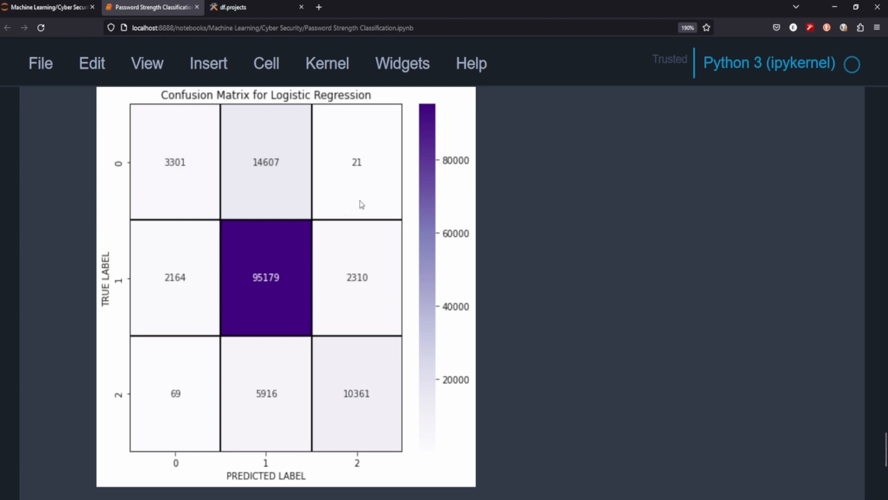
{"action": "mouse_move", "coordinate": [374, 158]}
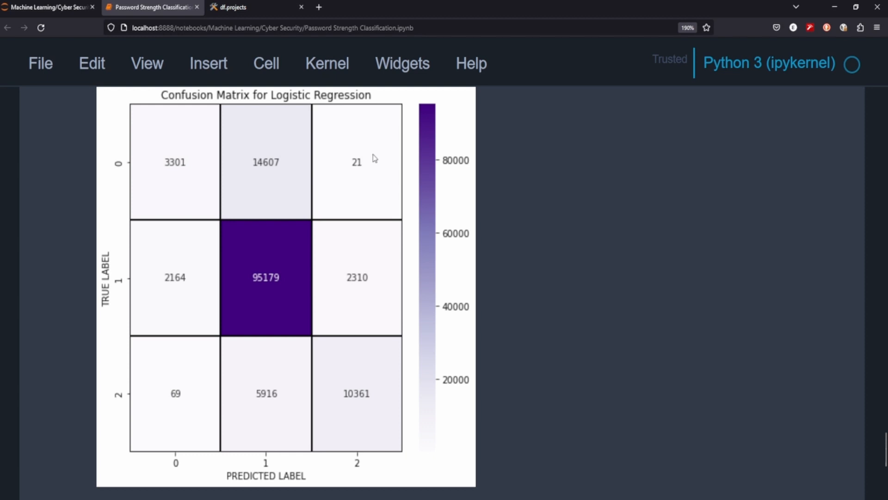
{"action": "mouse_move", "coordinate": [351, 149]}
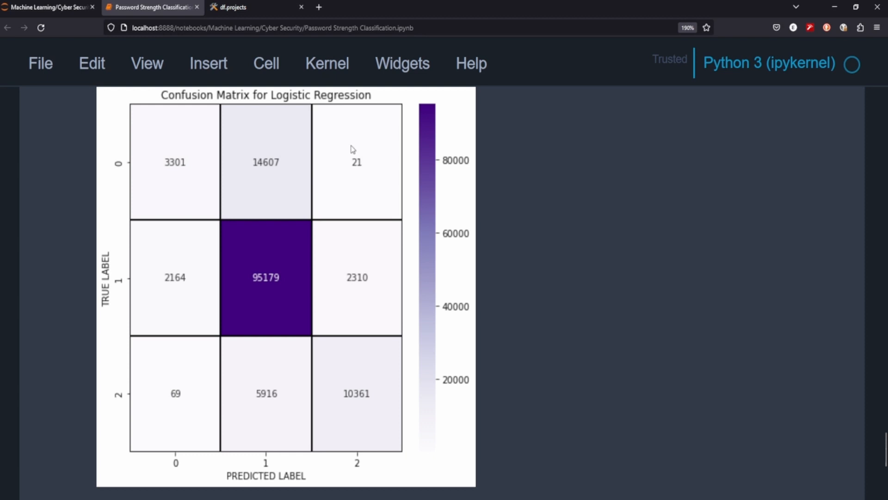
{"action": "mouse_move", "coordinate": [118, 174]}
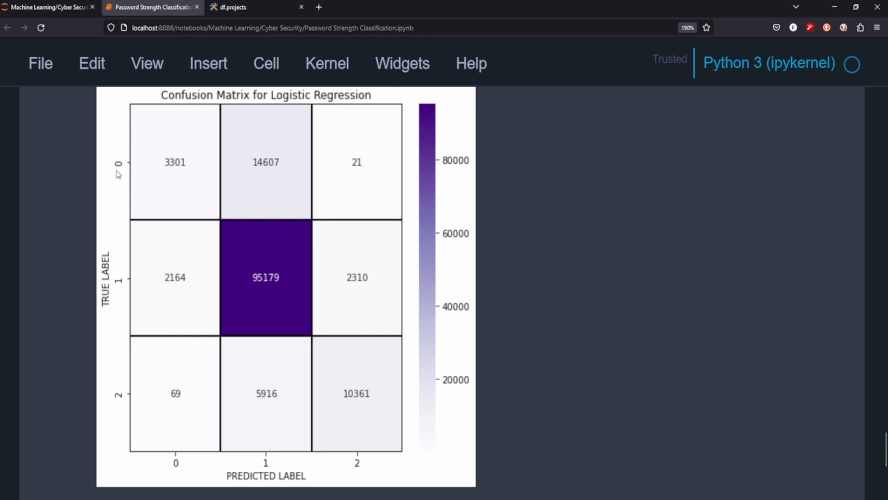
{"action": "mouse_move", "coordinate": [431, 444]}
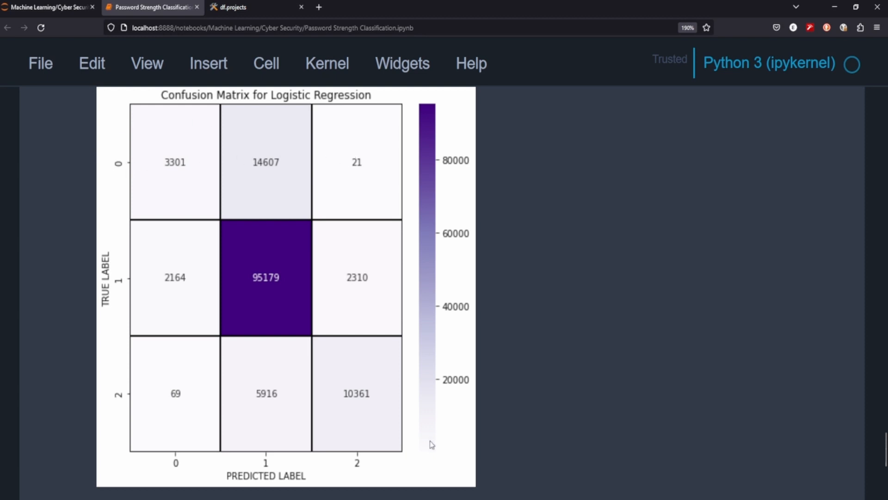
{"action": "mouse_move", "coordinate": [369, 402]}
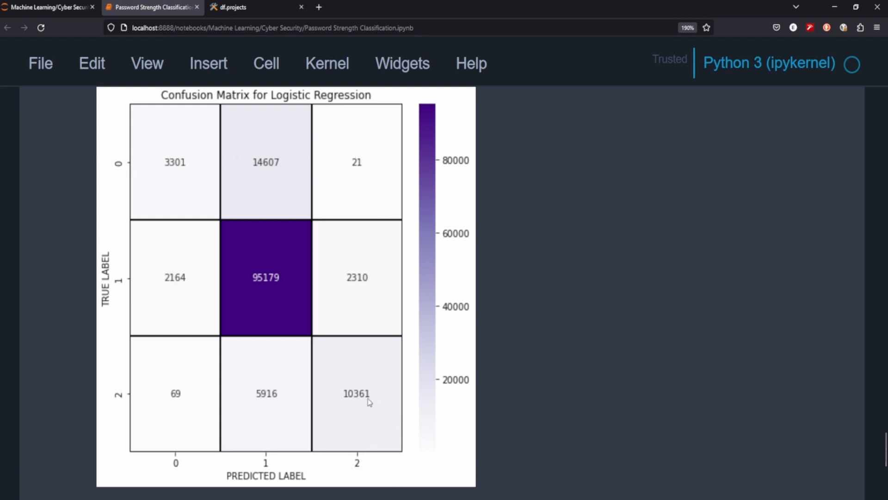
{"action": "mouse_move", "coordinate": [373, 162]}
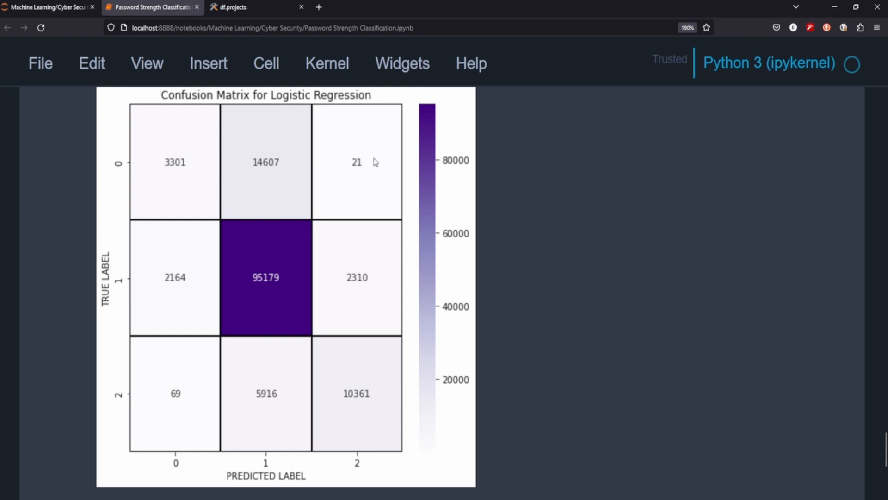
{"action": "mouse_move", "coordinate": [354, 151]}
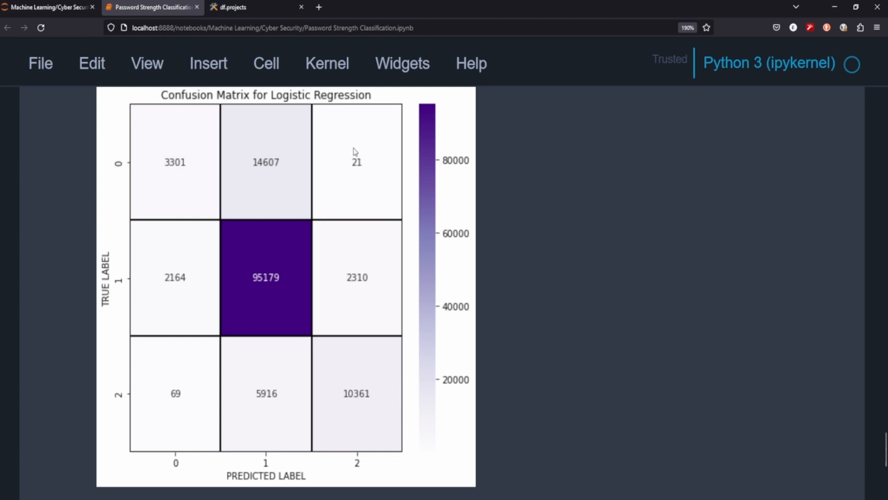
{"action": "mouse_move", "coordinate": [267, 291]}
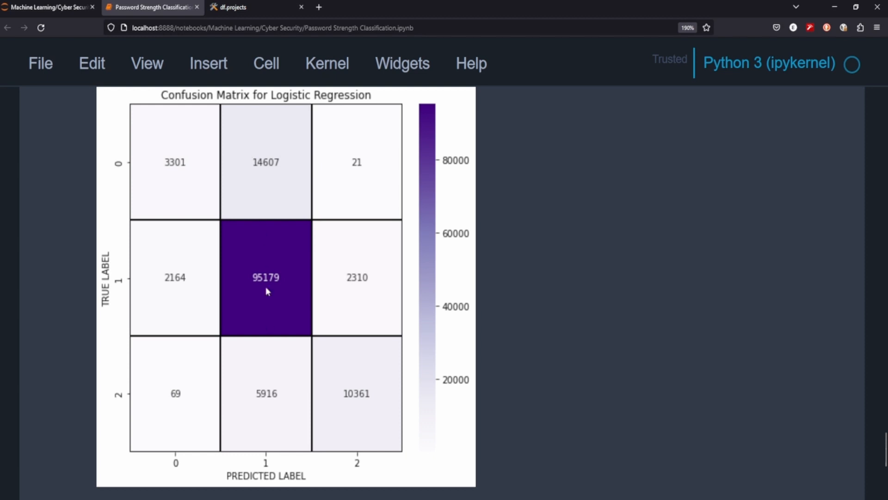
{"action": "mouse_move", "coordinate": [250, 278]}
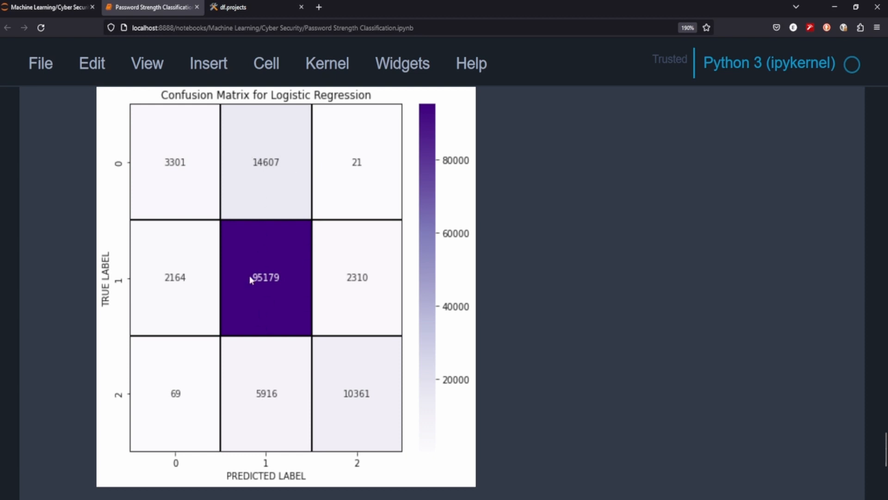
{"action": "mouse_move", "coordinate": [346, 305]}
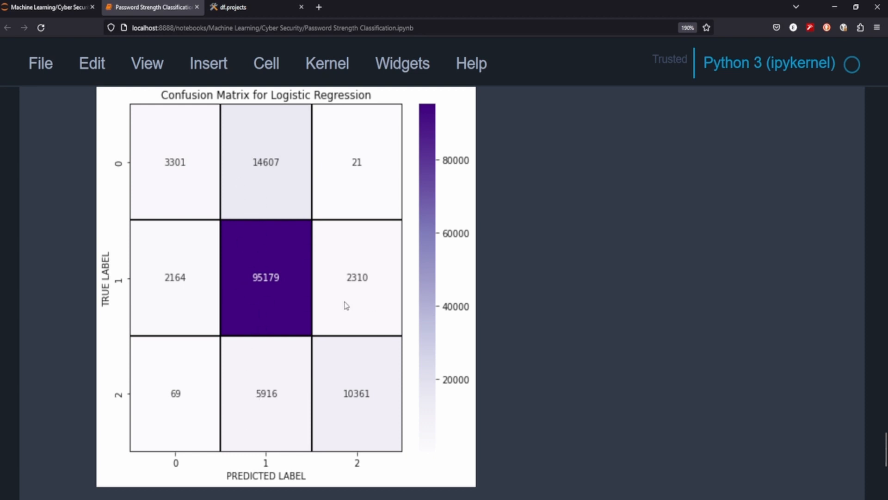
{"action": "mouse_move", "coordinate": [315, 296]}
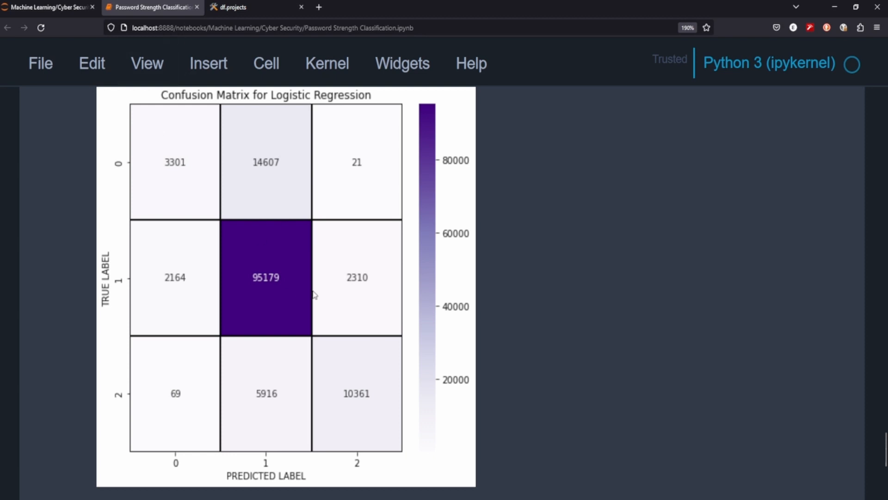
{"action": "mouse_move", "coordinate": [275, 272]}
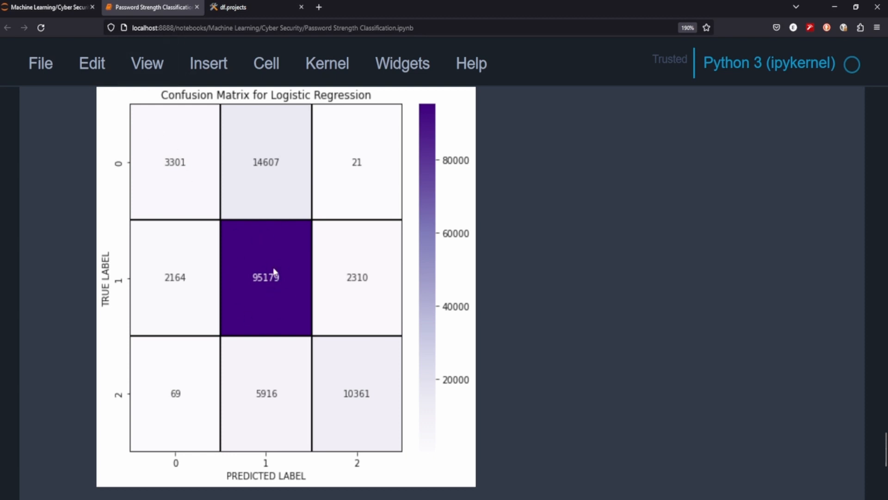
{"action": "mouse_move", "coordinate": [251, 327]}
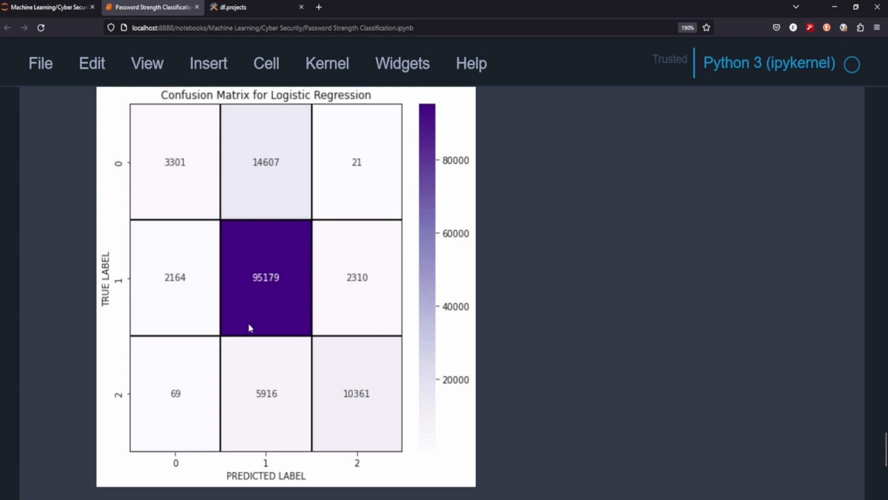
{"action": "mouse_move", "coordinate": [373, 249]}
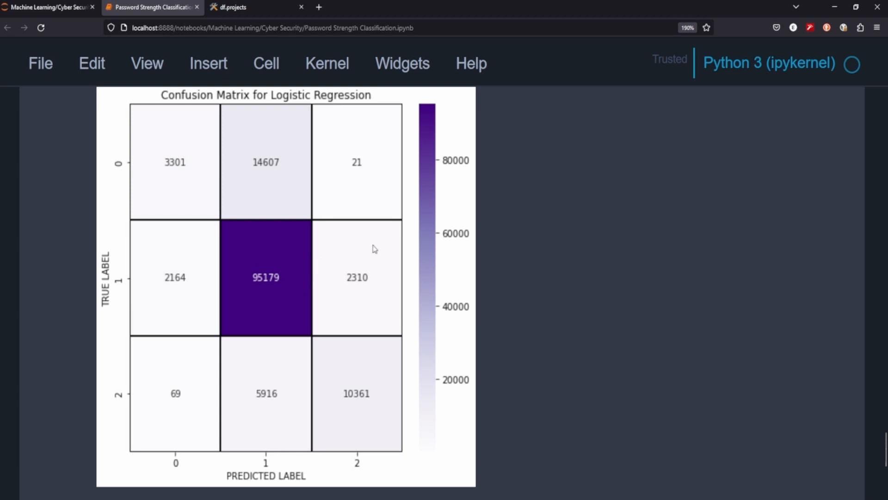
Scroll past the heatmap to the #Custom Testing cell and click into the X_predict list
{"action": "scroll", "scroll_direction": "down", "scroll_amount": 3}
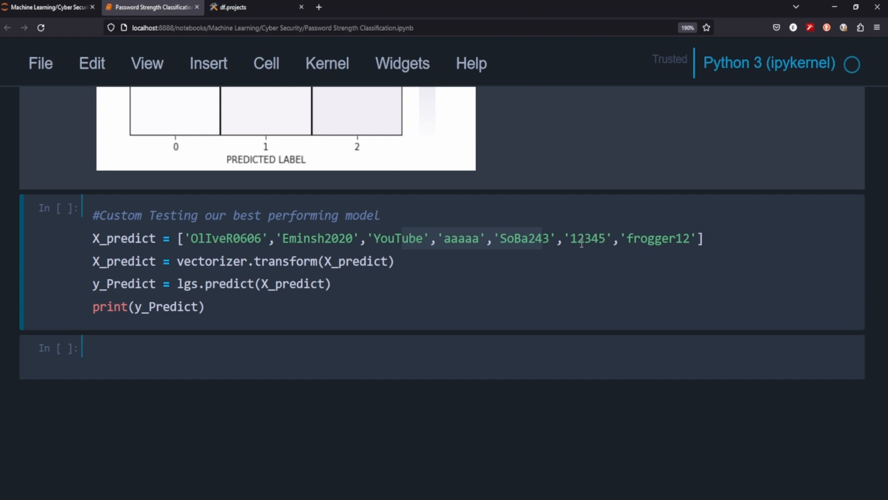
{"action": "left_click", "coordinate": [634, 238]}
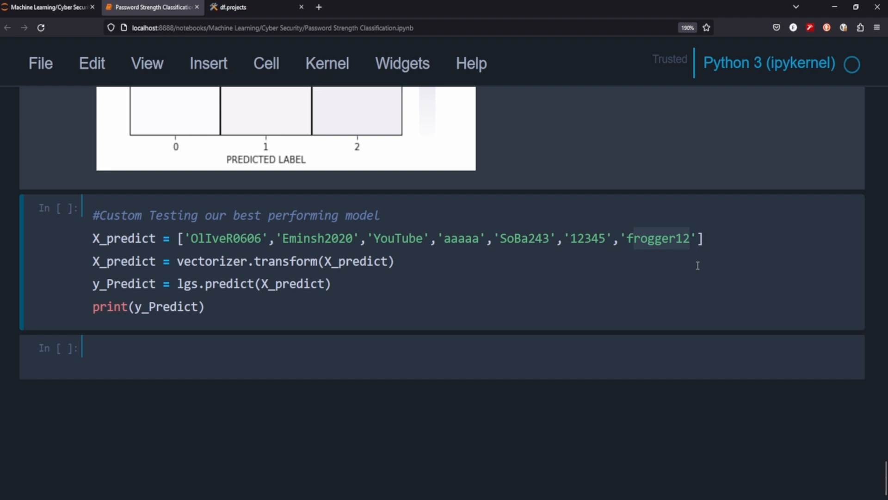
{"action": "mouse_move", "coordinate": [787, 299]}
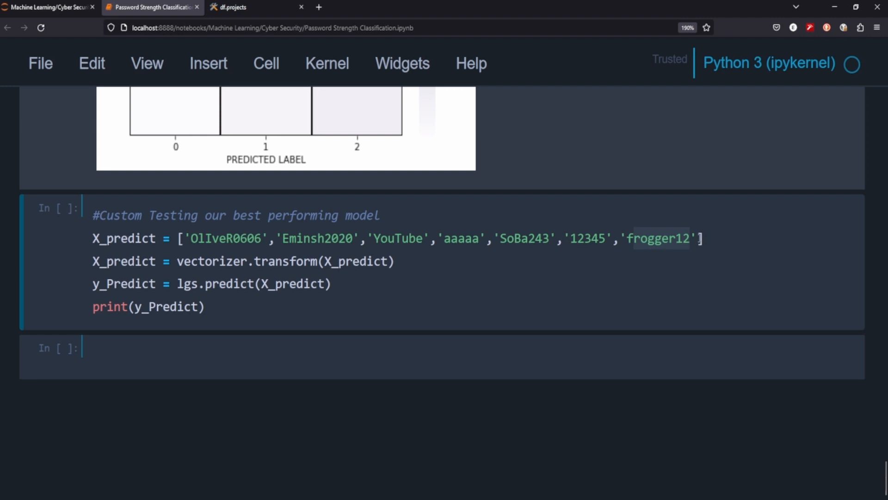
Append 'ConFusinMatrix276' to X_predict and run it, printing predictions [1 1 0 0 1 1 1 2]
{"action": "type", "text": ","}
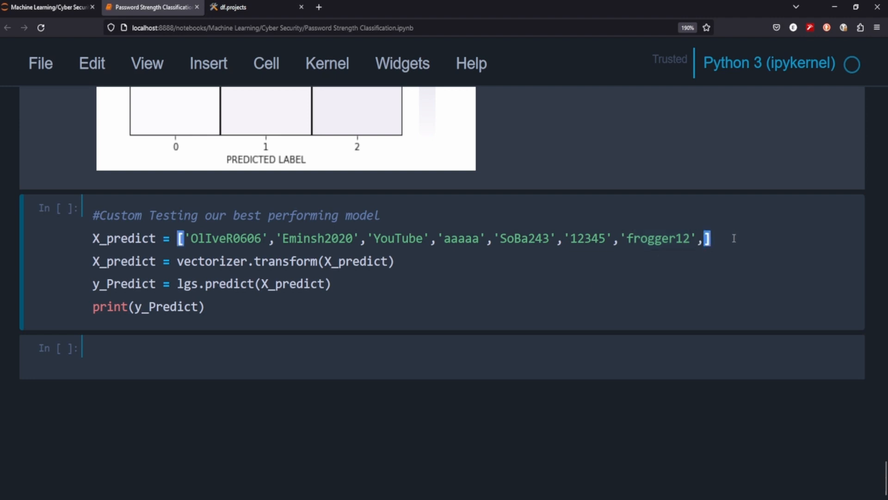
{"action": "type", "text": "''"}
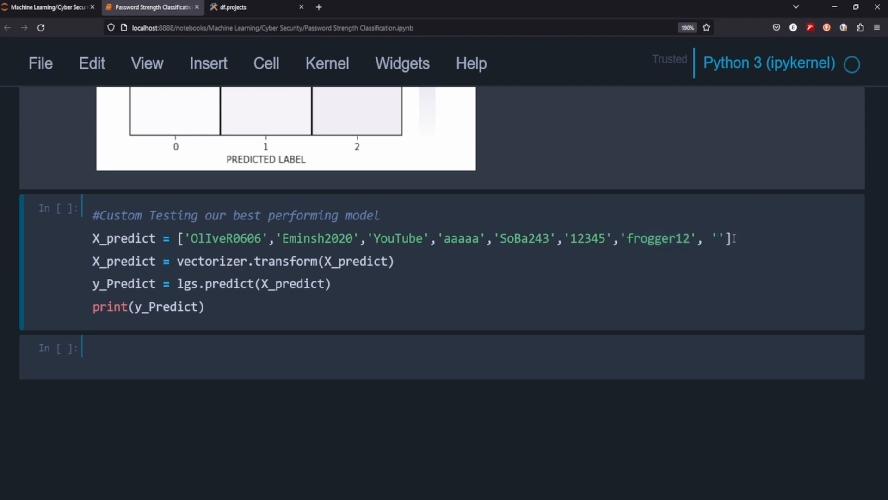
{"action": "type", "text": "con"}
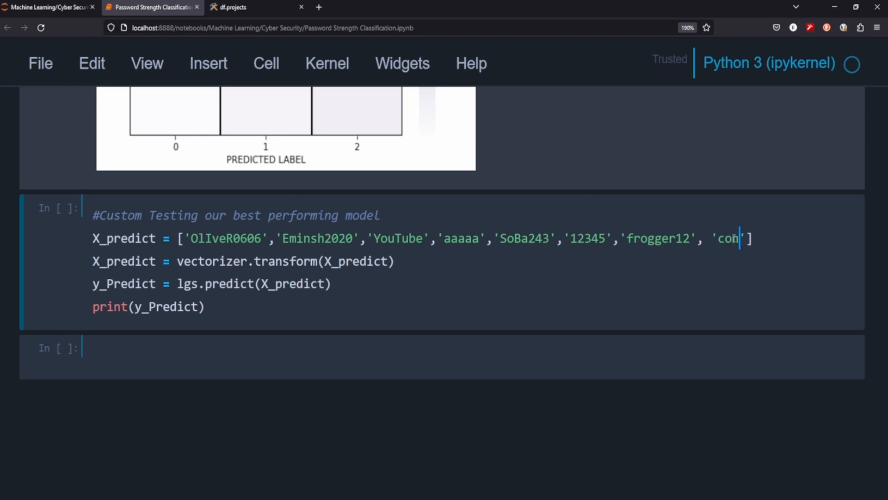
{"action": "type", "text": "fusionmatr"}
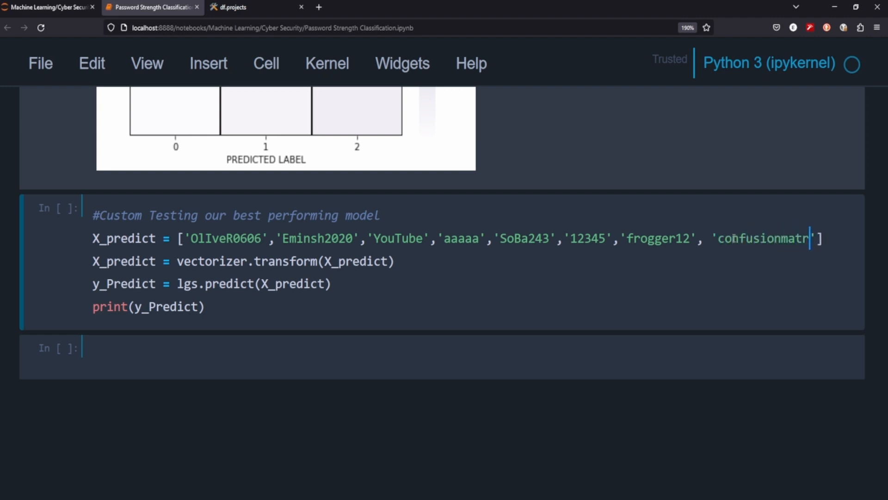
{"action": "key", "text": "Backspace"}
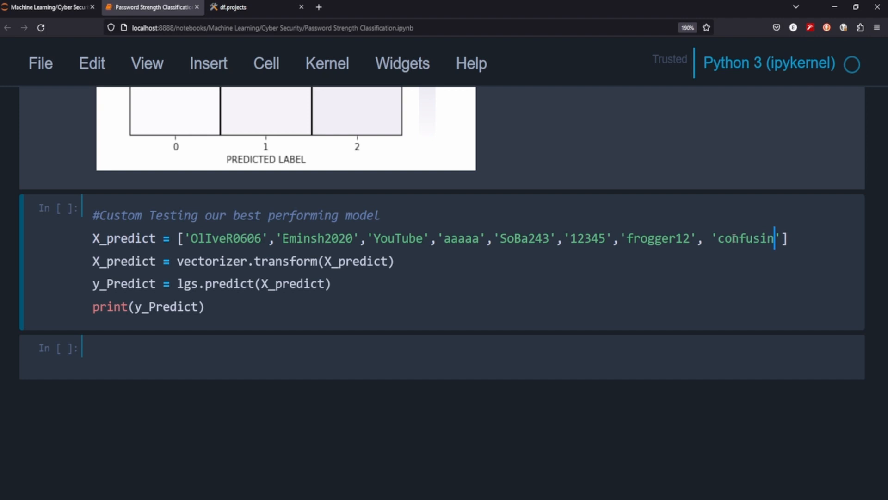
{"action": "type", "text": "matrix"}
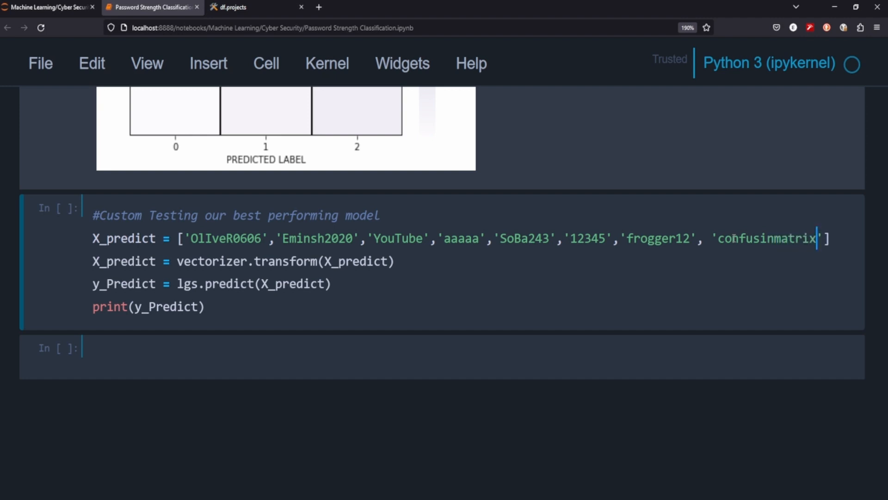
{"action": "type", "text": "27"}
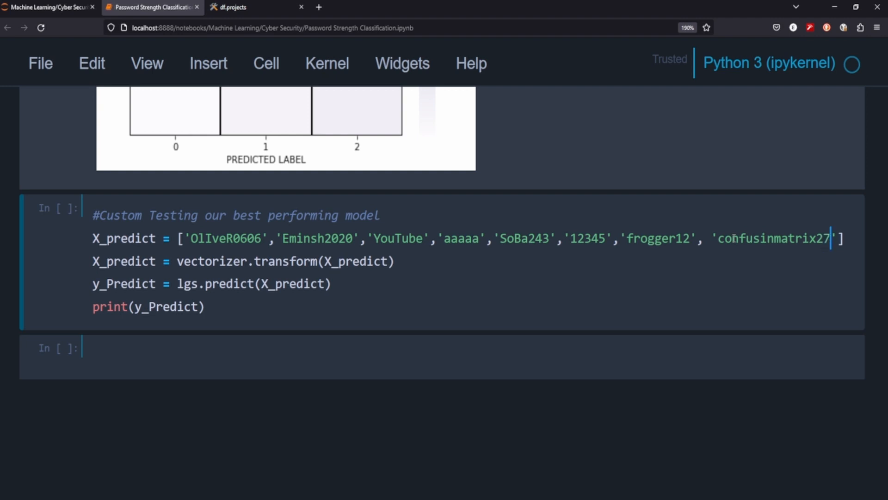
{"action": "type", "text": "6"}
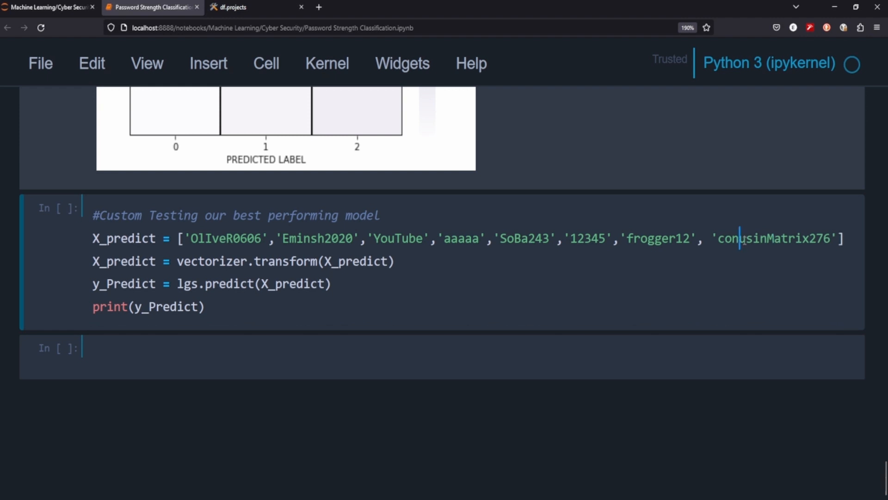
{"action": "type", "text": "F"}
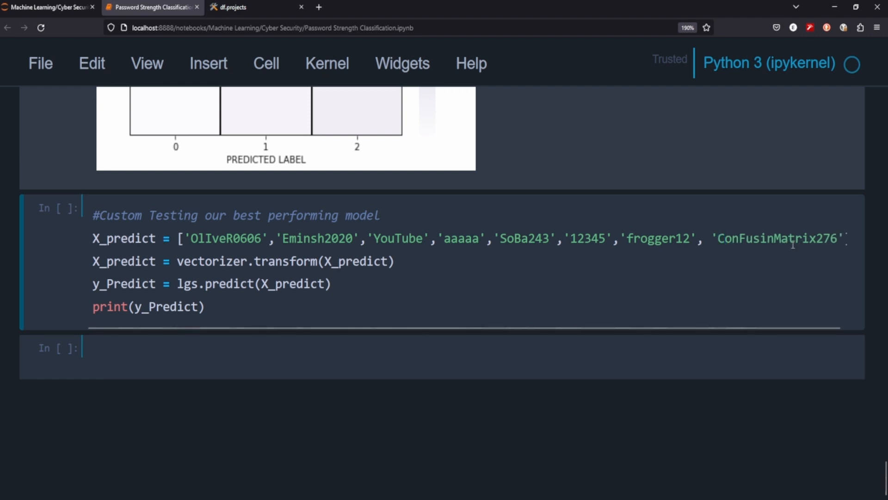
{"action": "key", "text": "ctrl+a"}
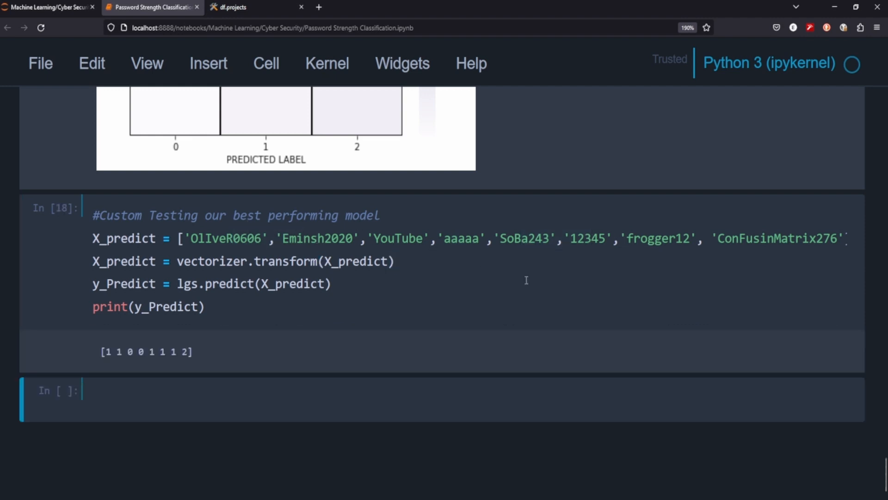
{"action": "mouse_move", "coordinate": [8, 356]}
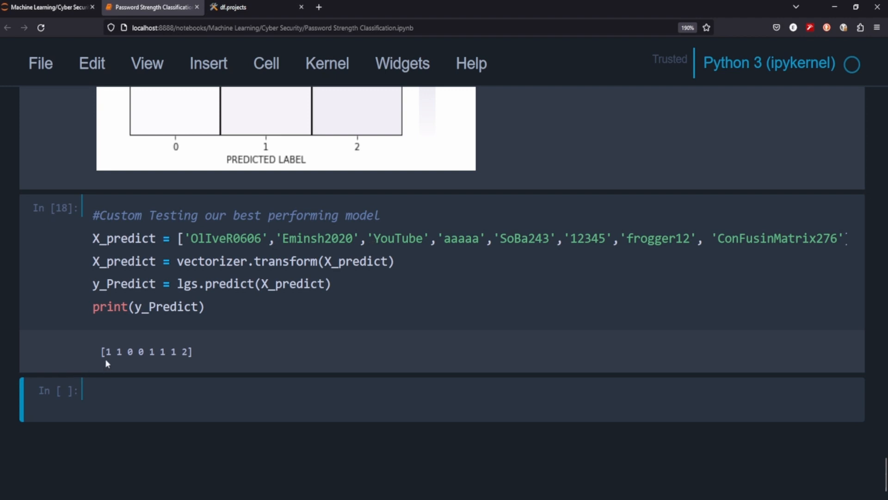
{"action": "mouse_move", "coordinate": [286, 235]}
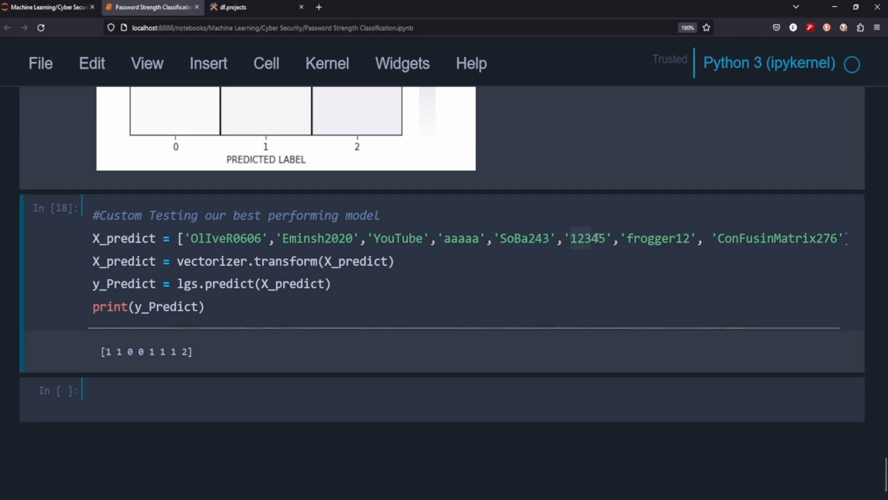
{"action": "mouse_move", "coordinate": [608, 262]}
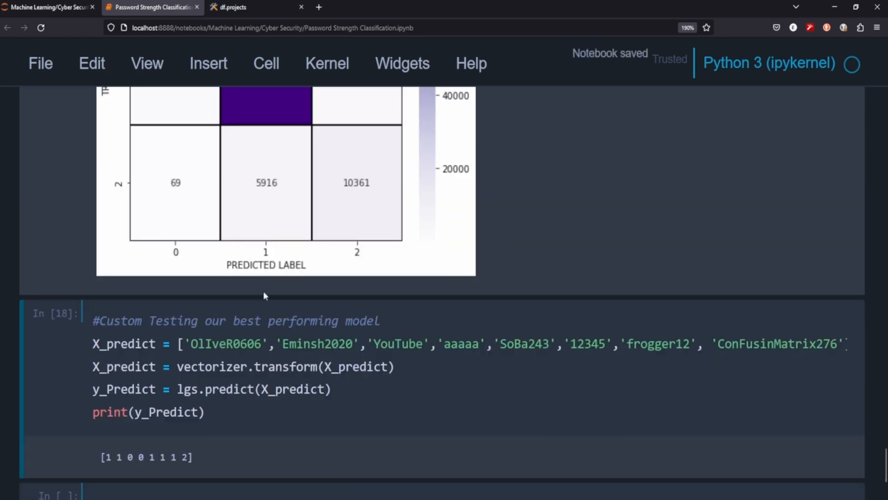
{"action": "mouse_move", "coordinate": [628, 358]}
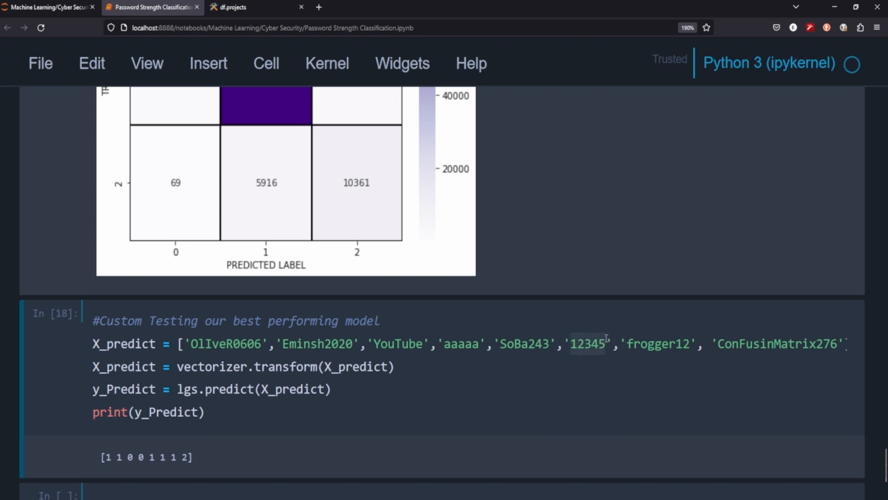
{"action": "scroll", "scroll_direction": "up", "scroll_amount": 3}
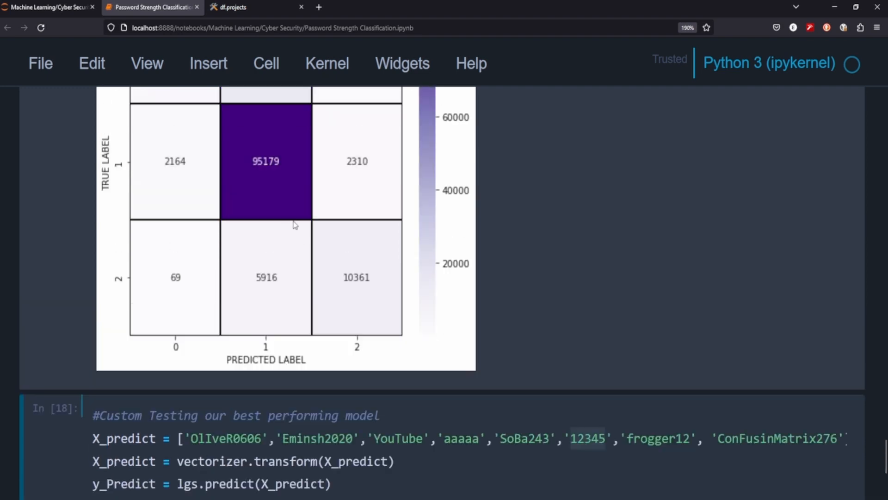
{"action": "scroll", "scroll_direction": "up", "scroll_amount": 3}
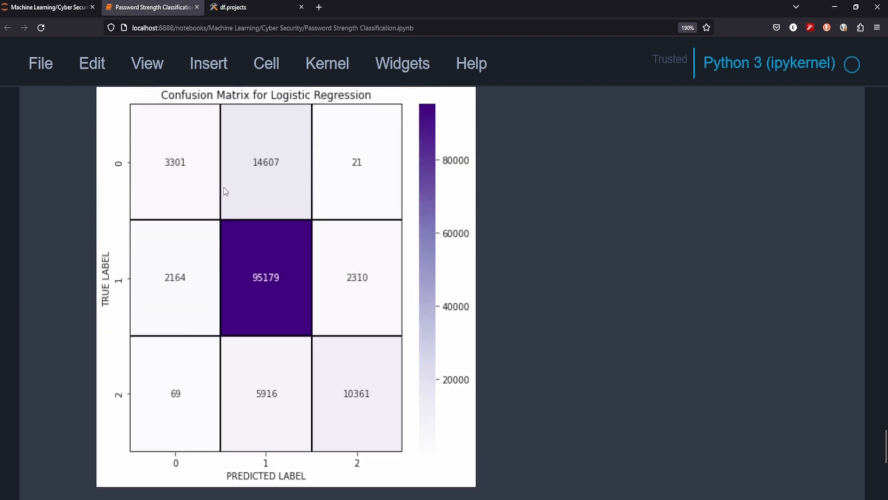
{"action": "scroll", "scroll_direction": "down", "scroll_amount": 3}
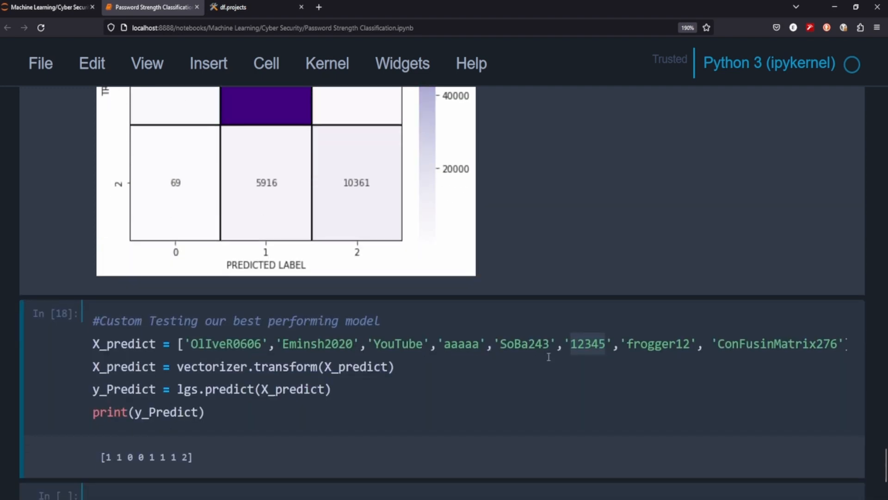
{"action": "mouse_move", "coordinate": [528, 432]}
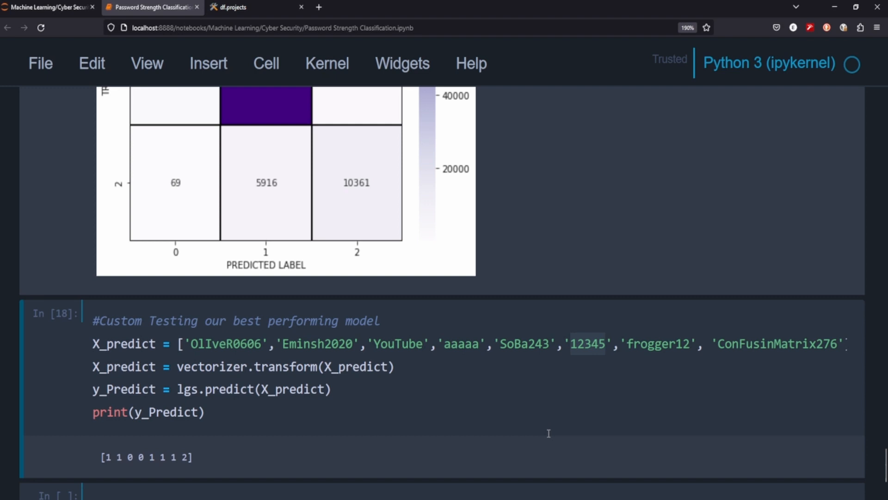
{"action": "scroll", "scroll_direction": "down", "scroll_amount": 3}
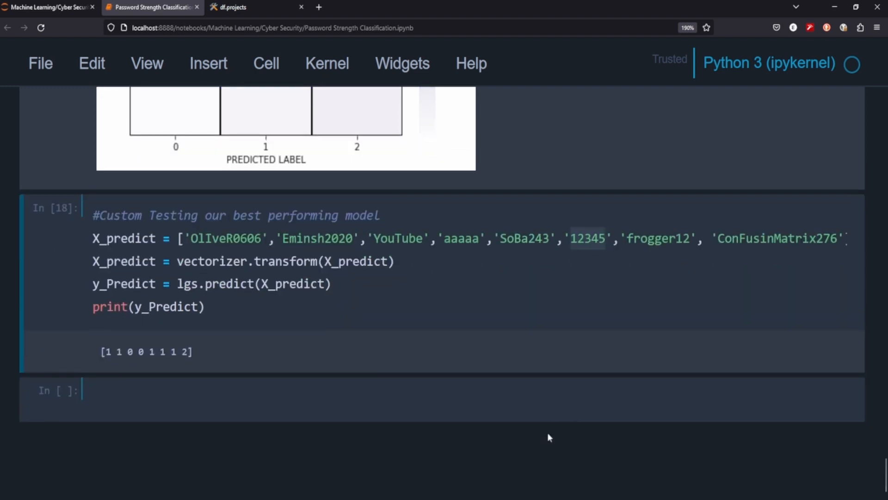